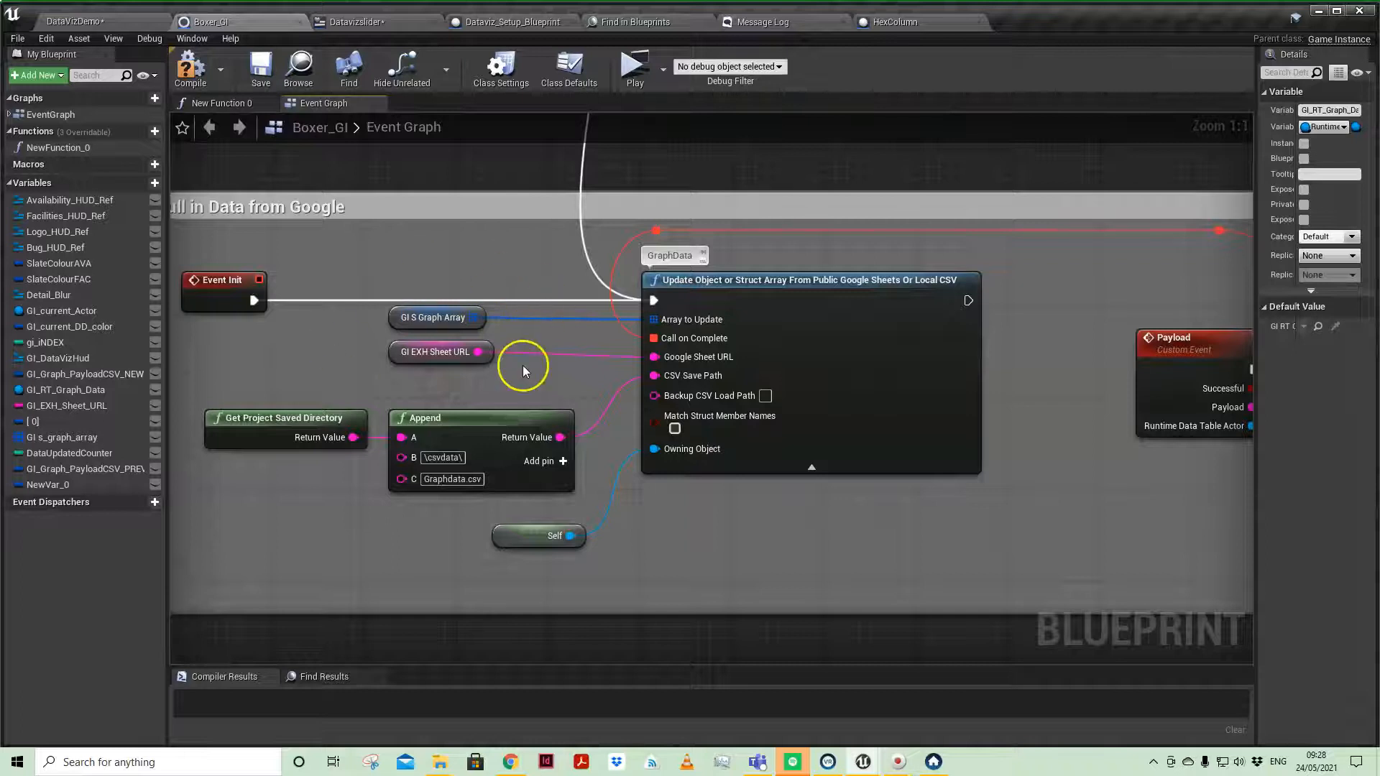
mouse_move(314, 321)
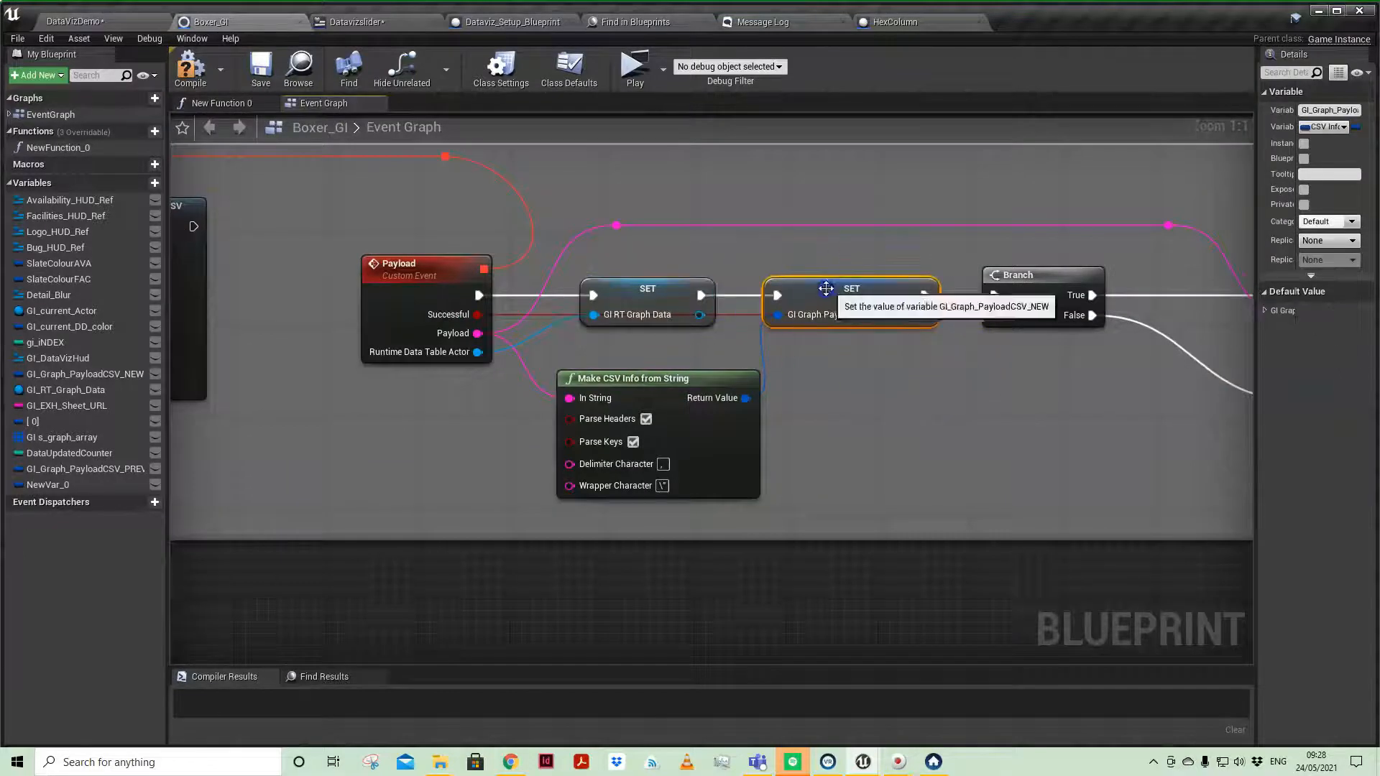
Step: Inspect the GI Graph Payload CSV NEW variable against the source Google Sheet data
left_click(850, 289)
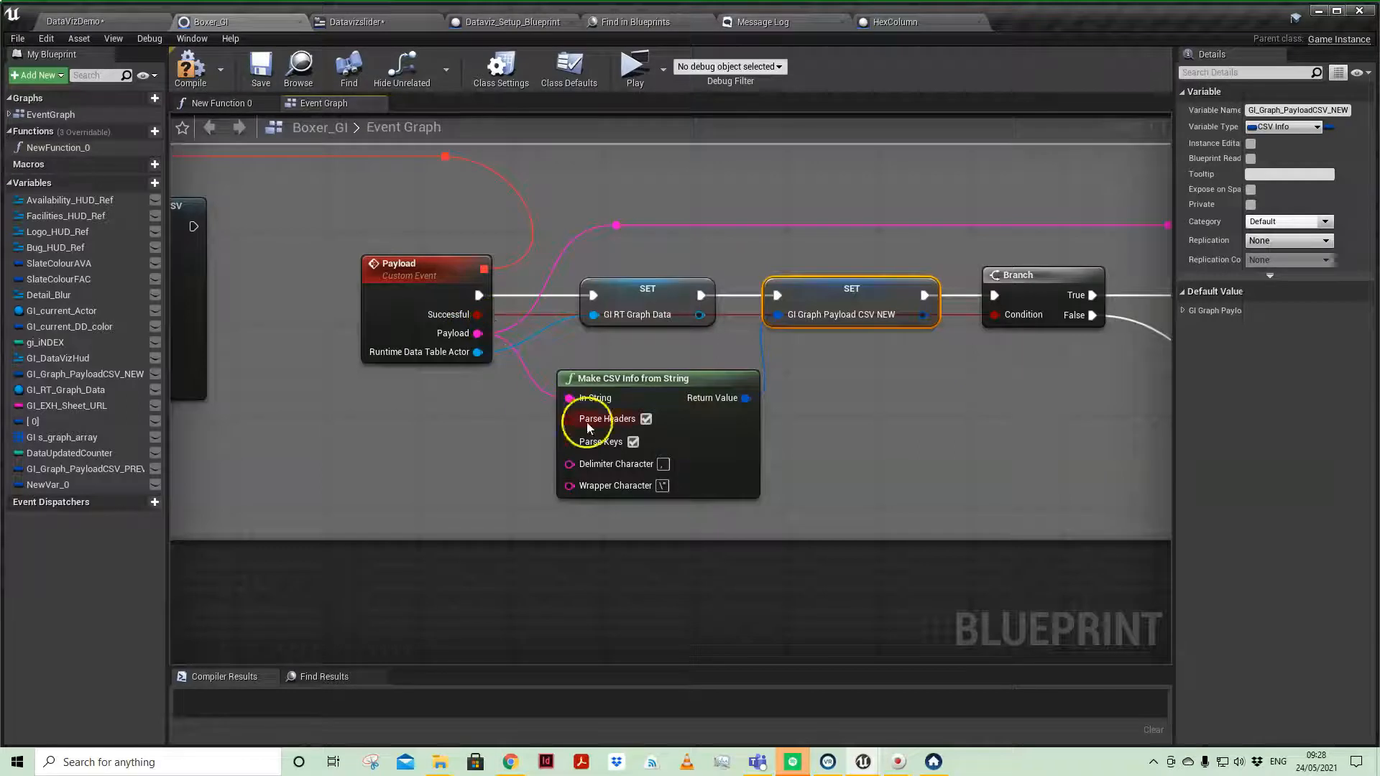
mouse_move(981, 456)
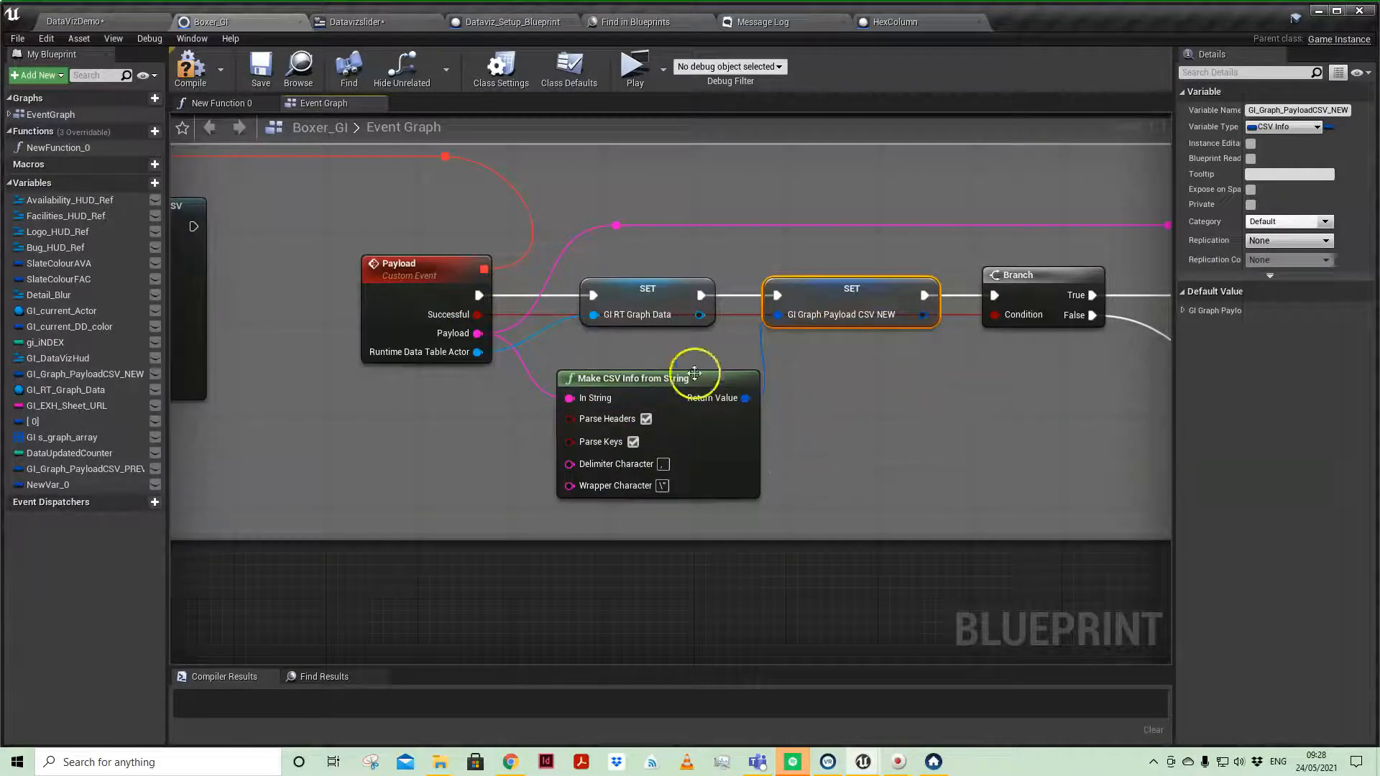
mouse_move(997, 467)
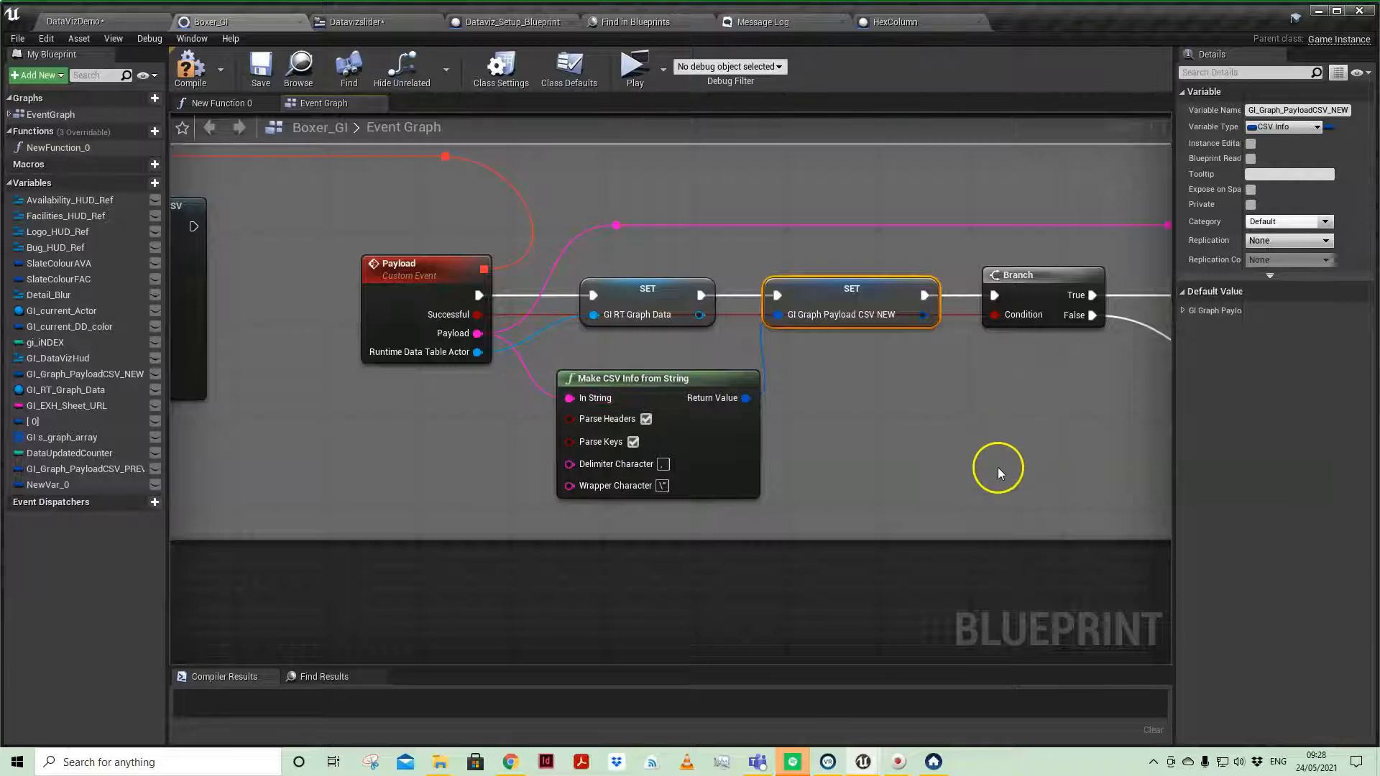
scroll("down", 3)
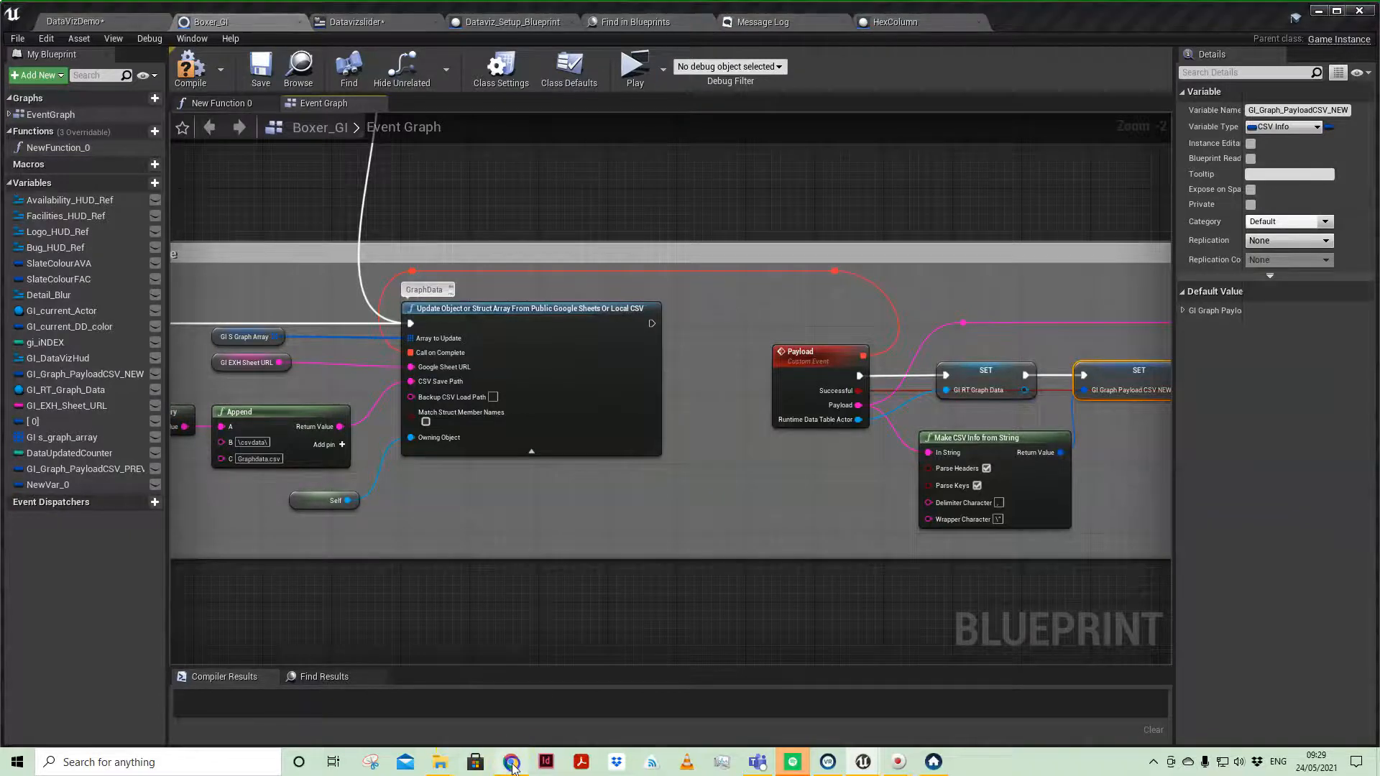
left_click(511, 762)
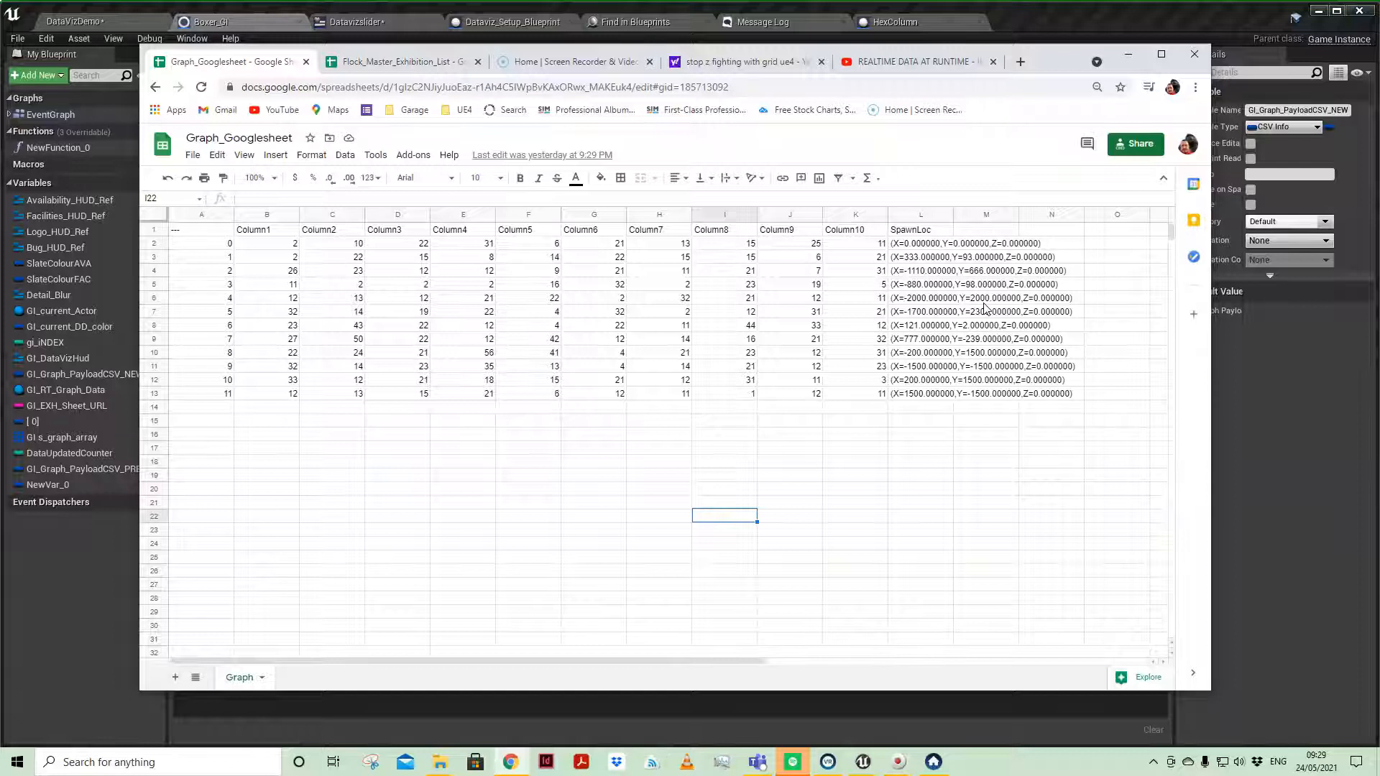
left_click(510, 21)
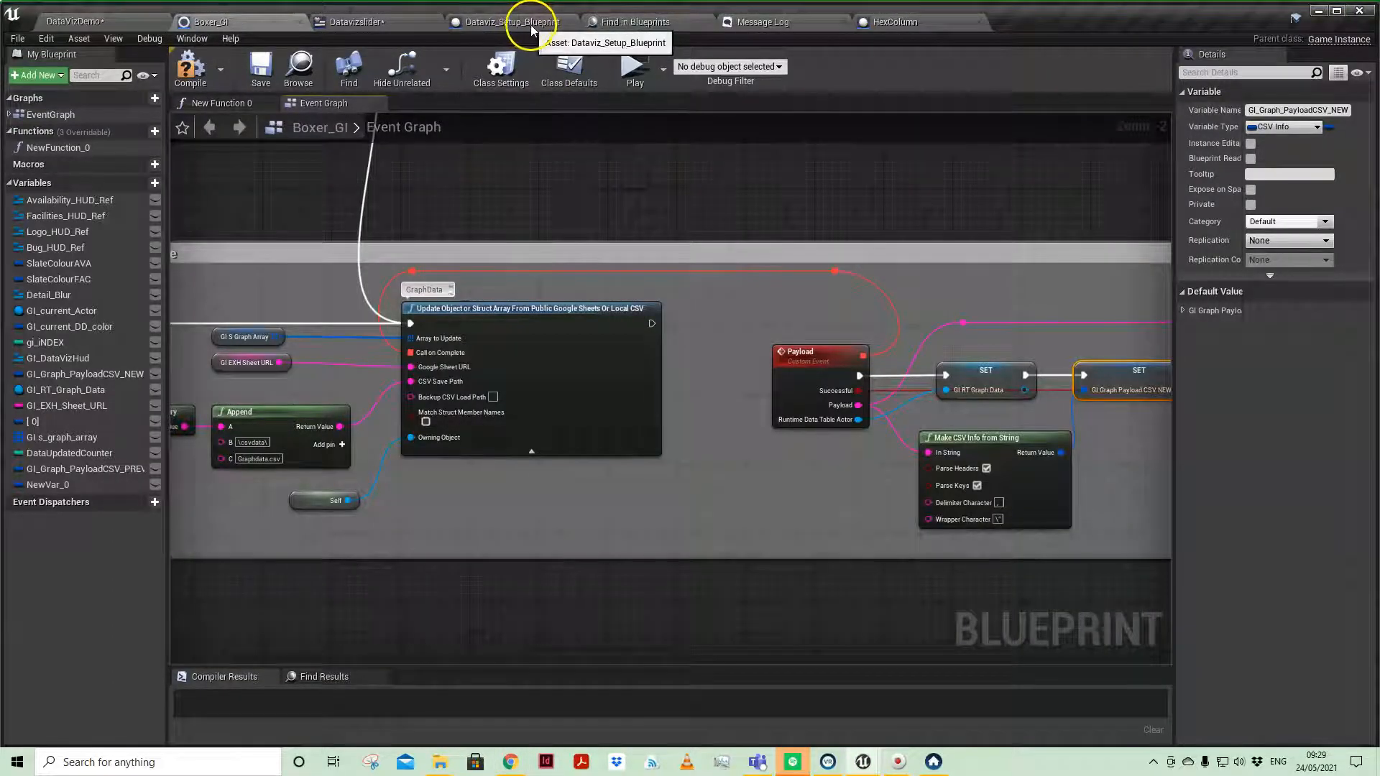
Step: Add a Get node on GI S Graph Array and wire its Spawn Loc X/Y into the hex column spawn location
left_click(506, 21)
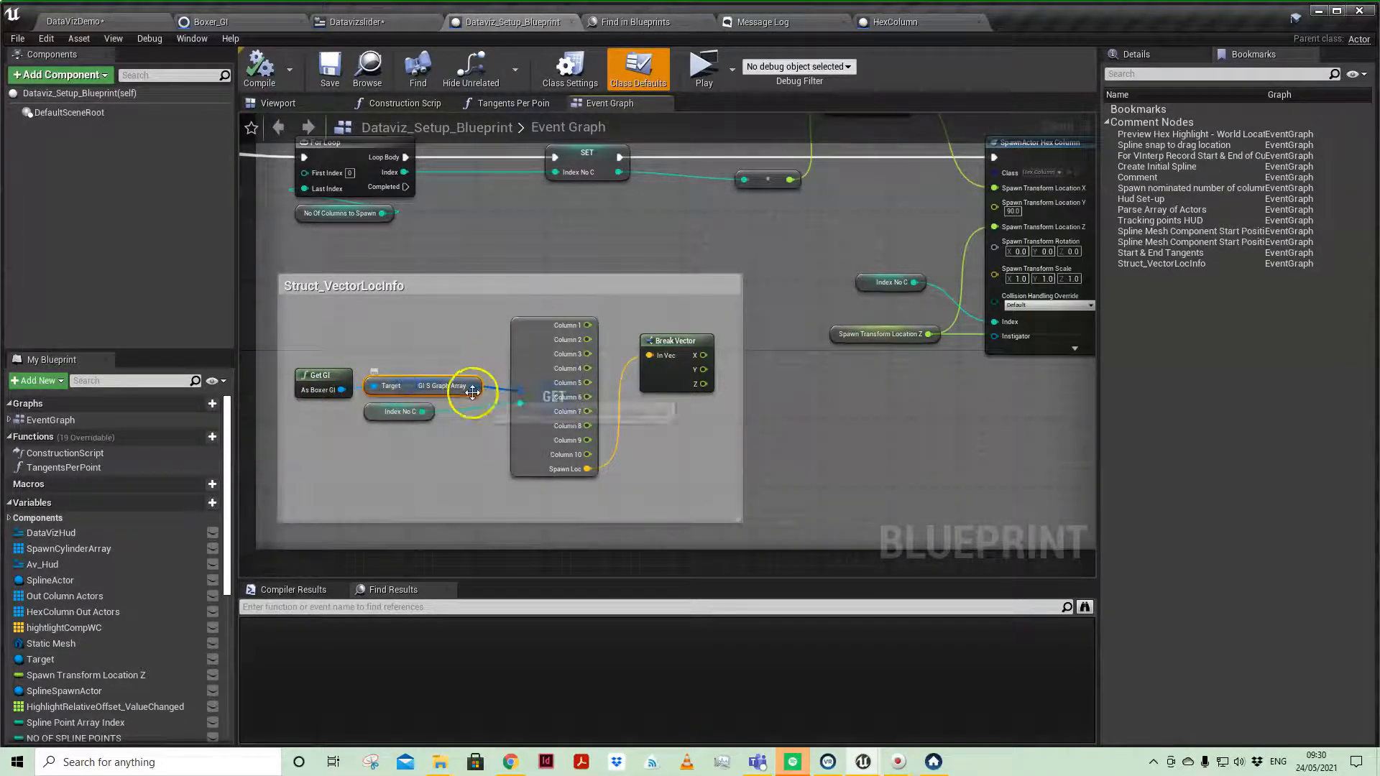
left_click_drag(474, 393, 430, 462)
type("get")
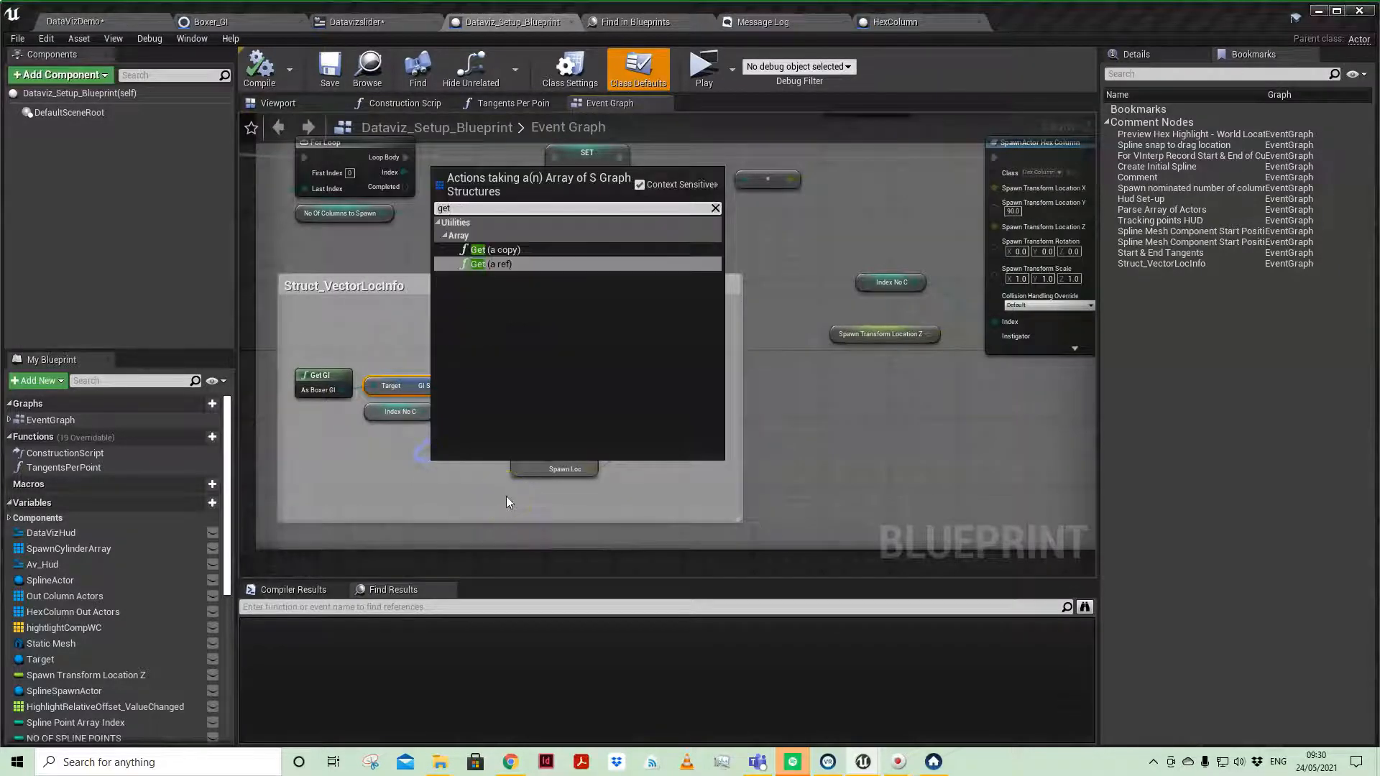
left_click(489, 264)
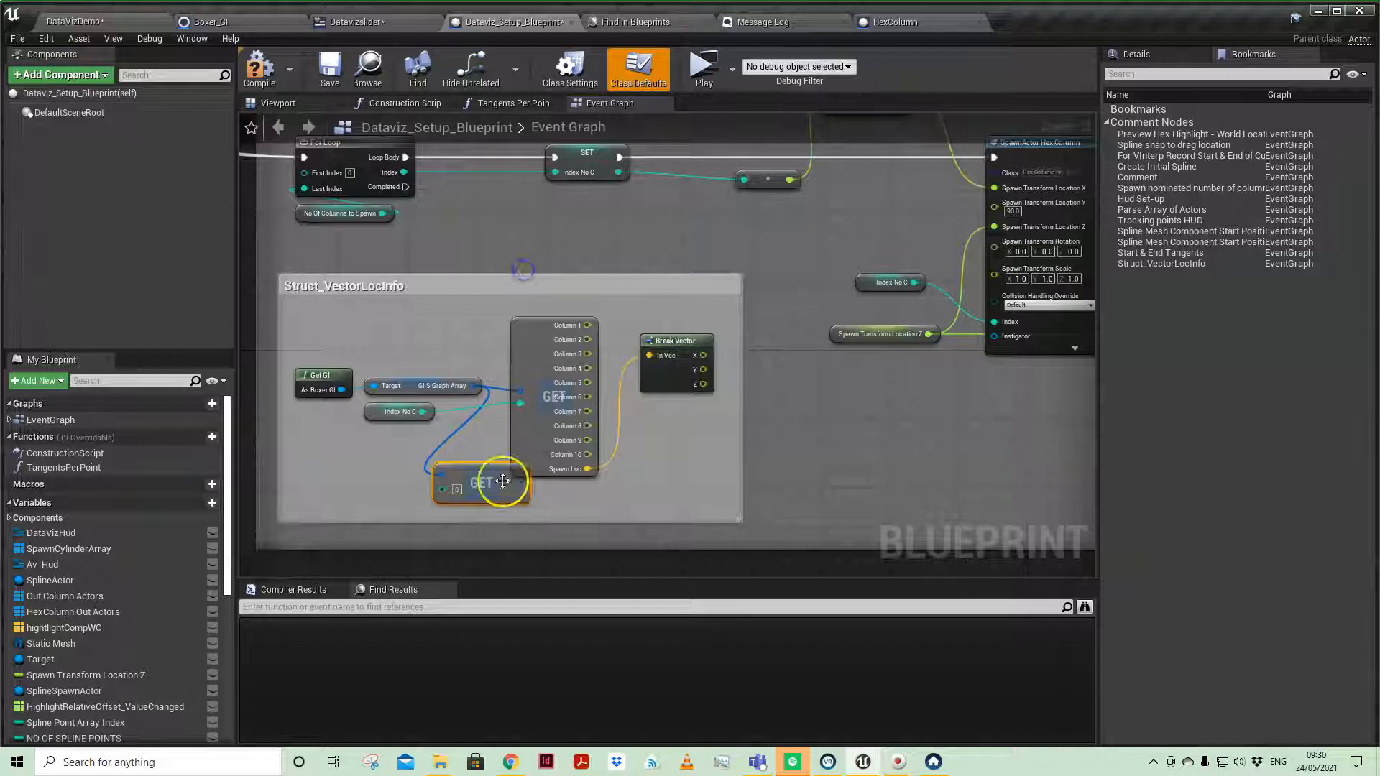
left_click_drag(502, 481, 470, 485)
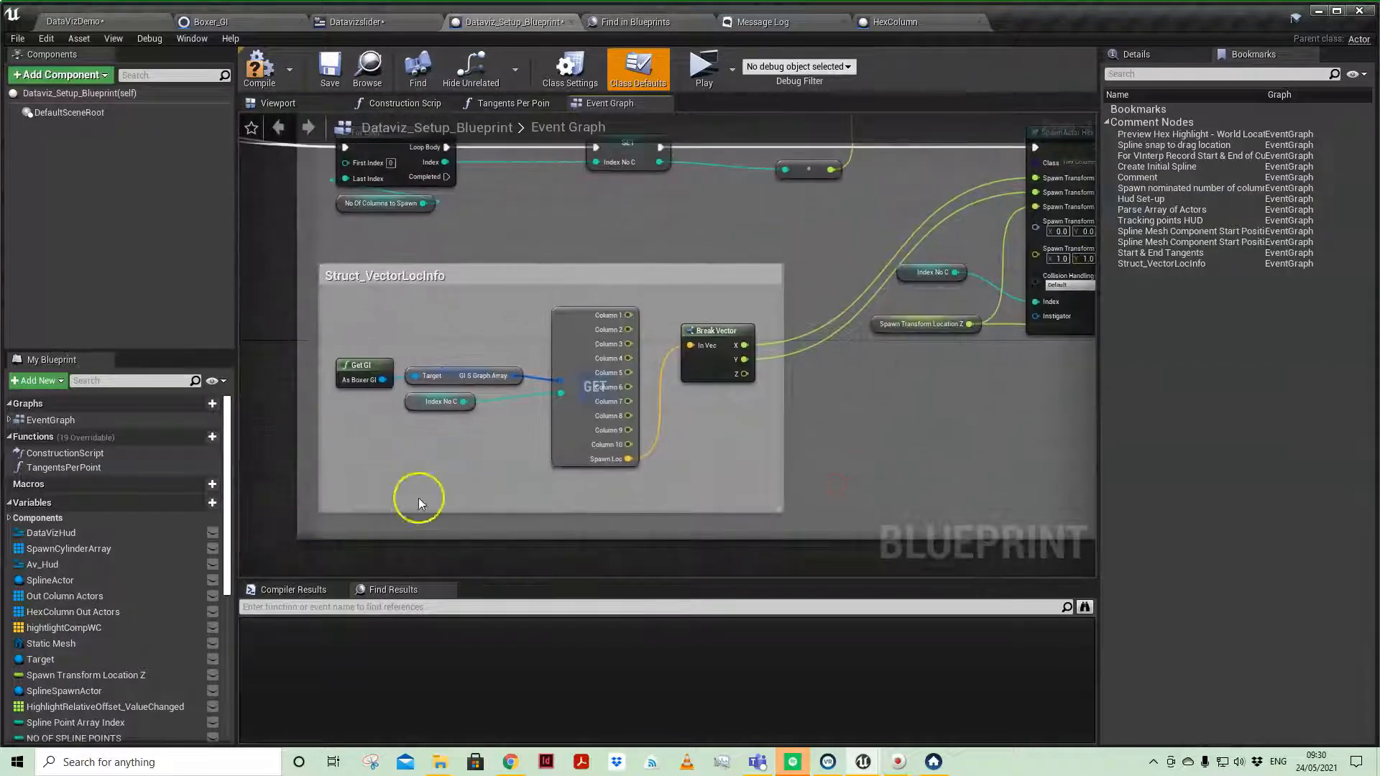
mouse_move(528, 480)
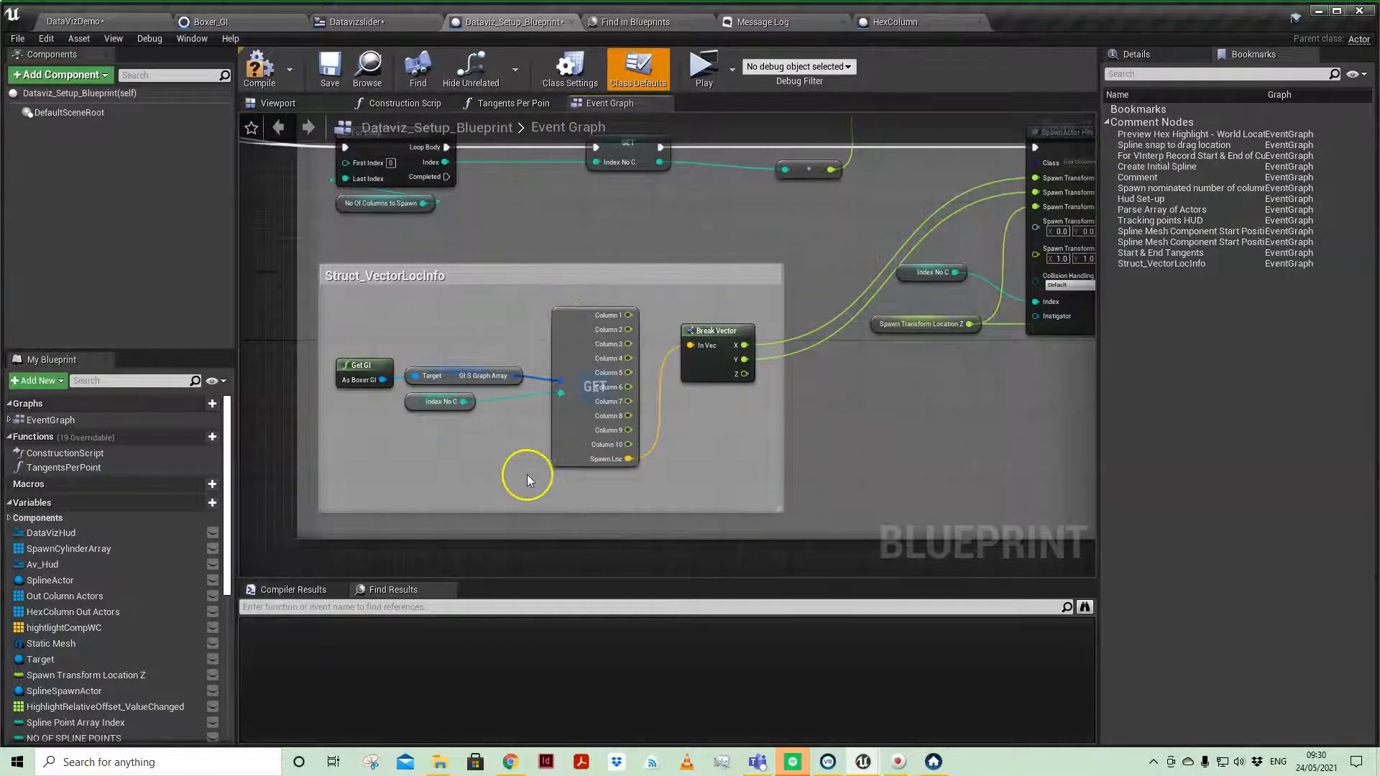
mouse_move(357, 342)
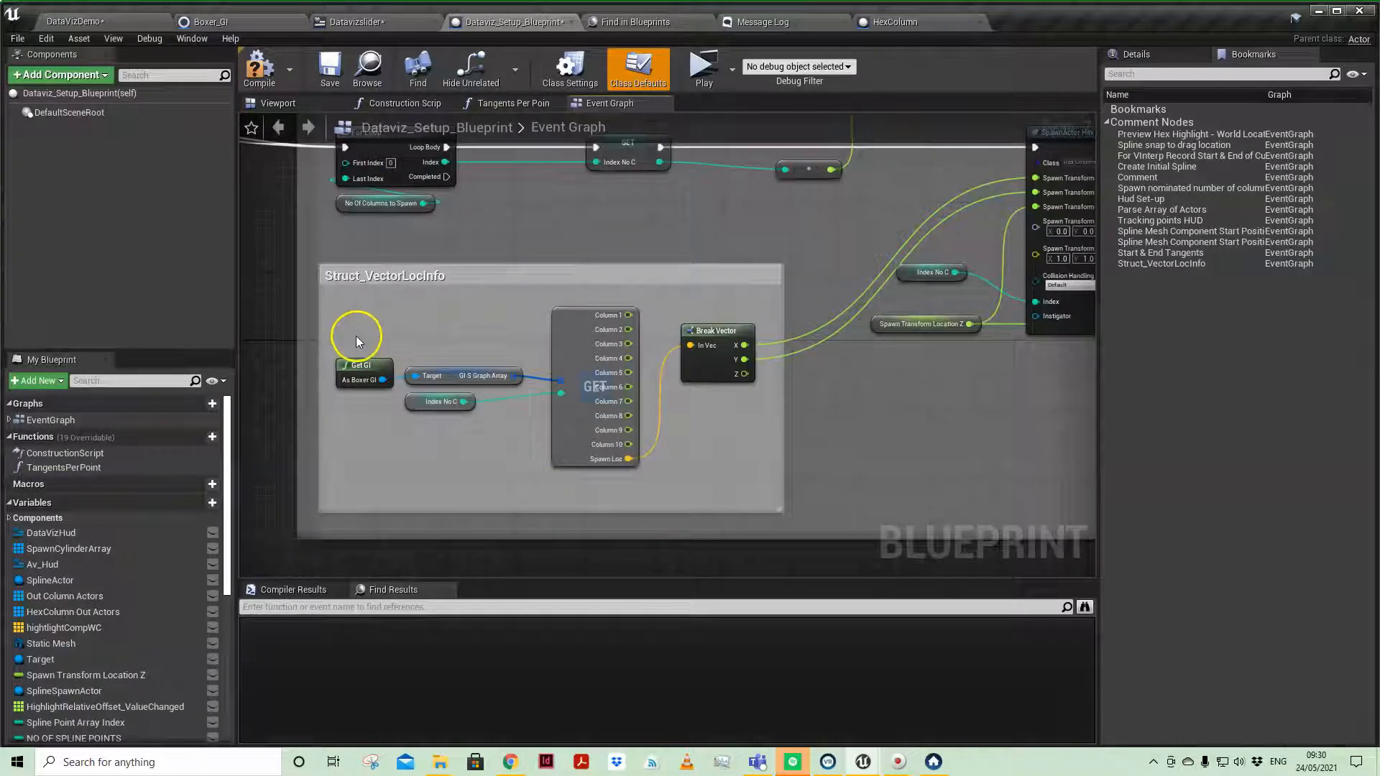
mouse_move(509, 376)
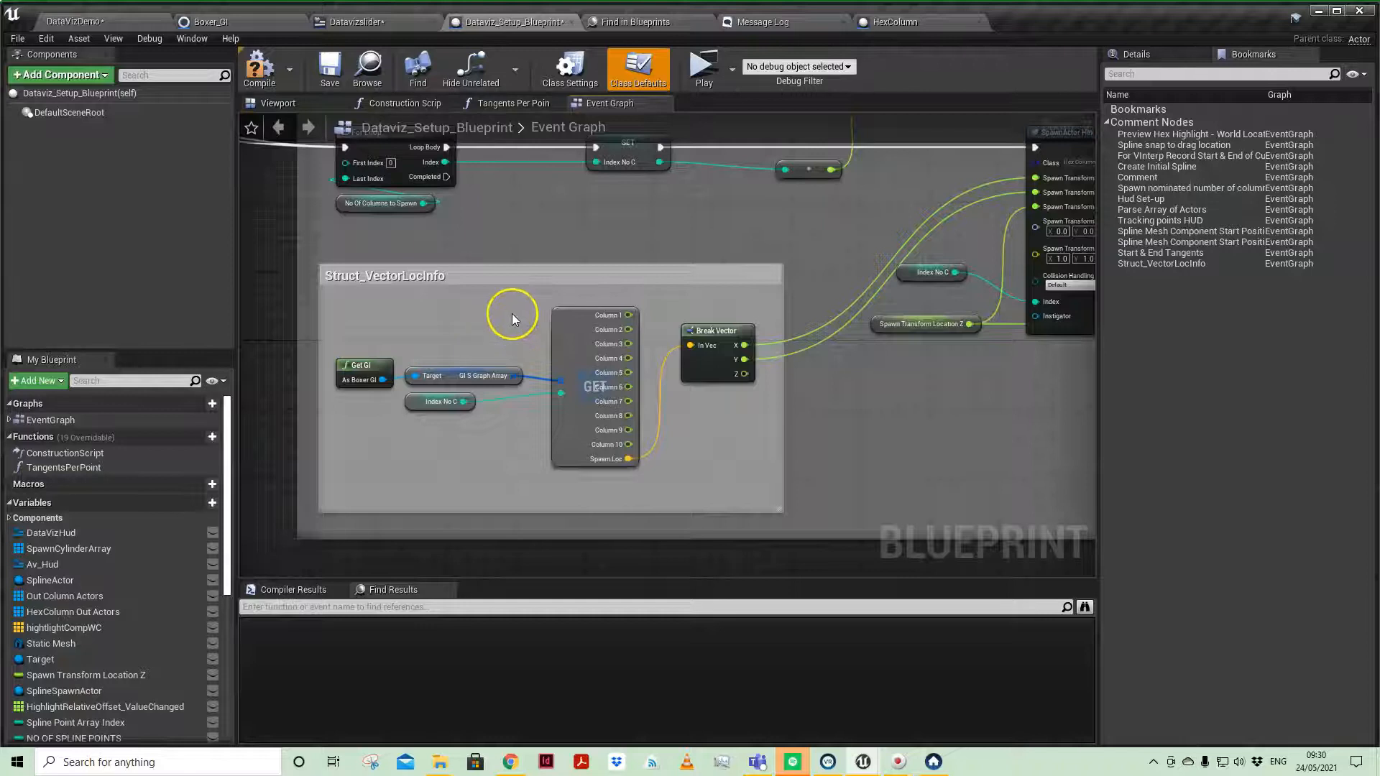
left_click(211, 21)
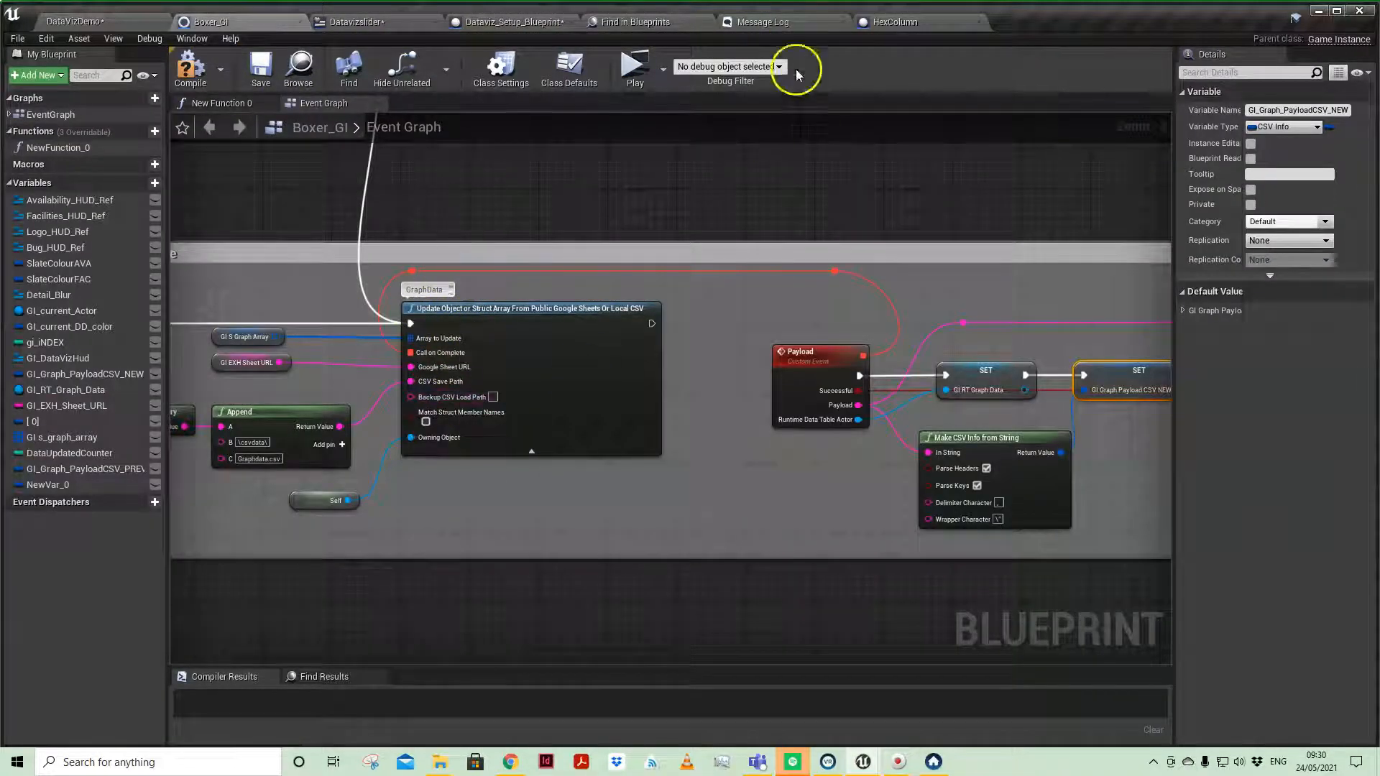
left_click(510, 20)
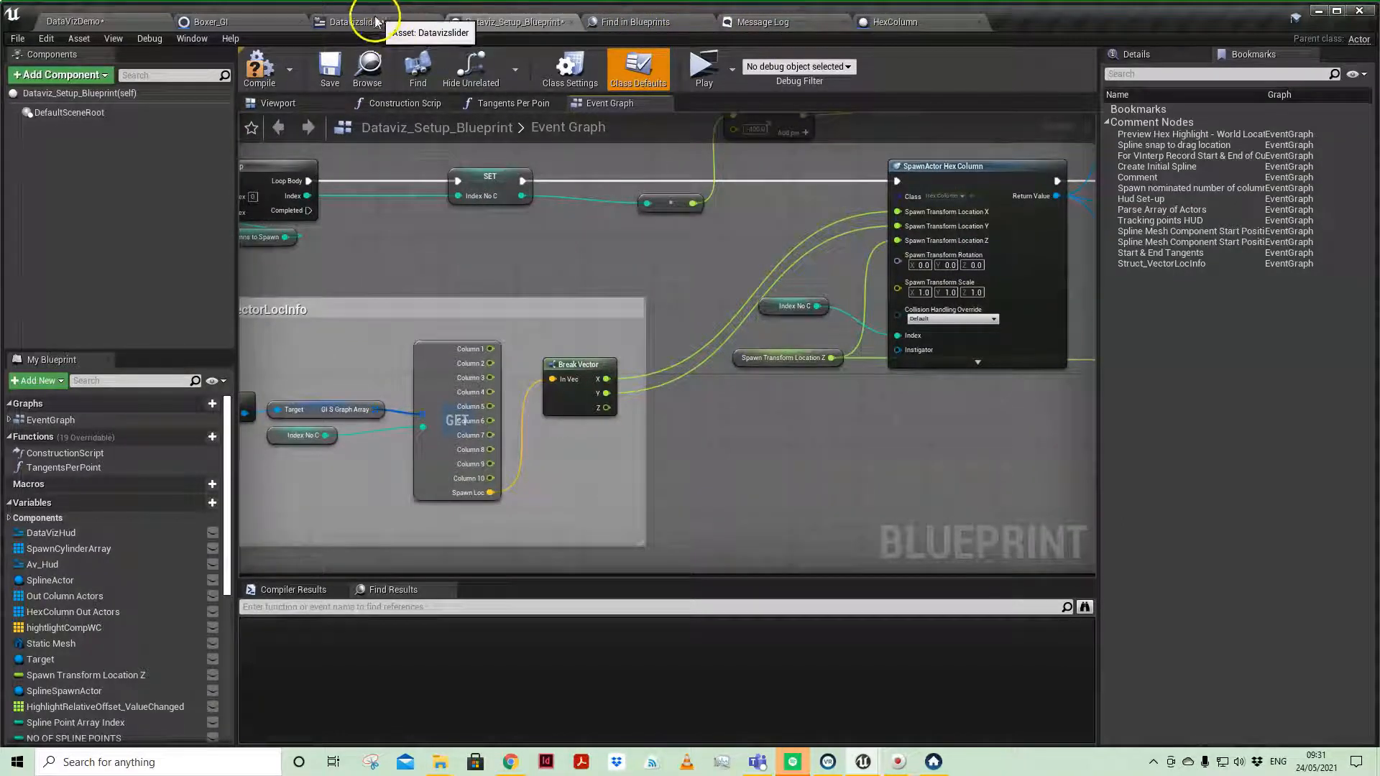
left_click(360, 21)
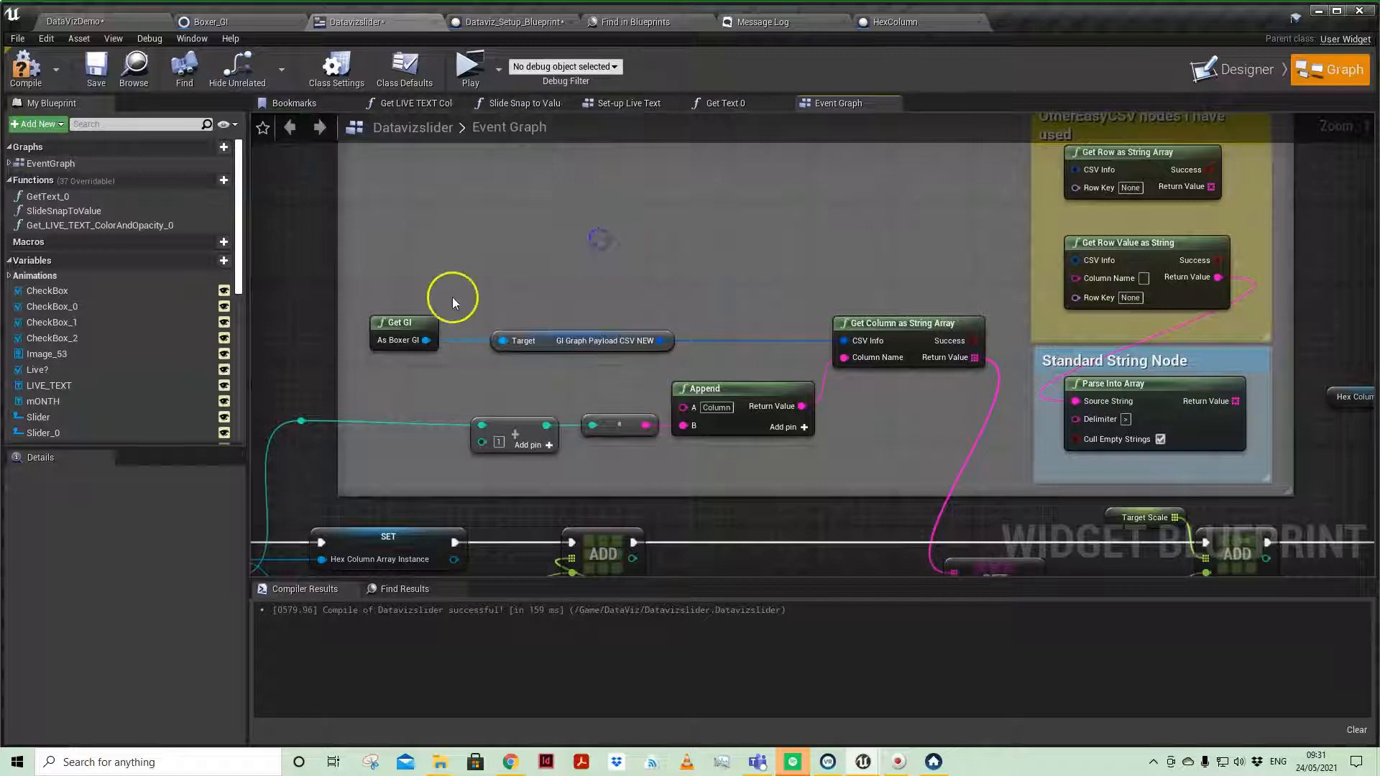
mouse_move(562, 392)
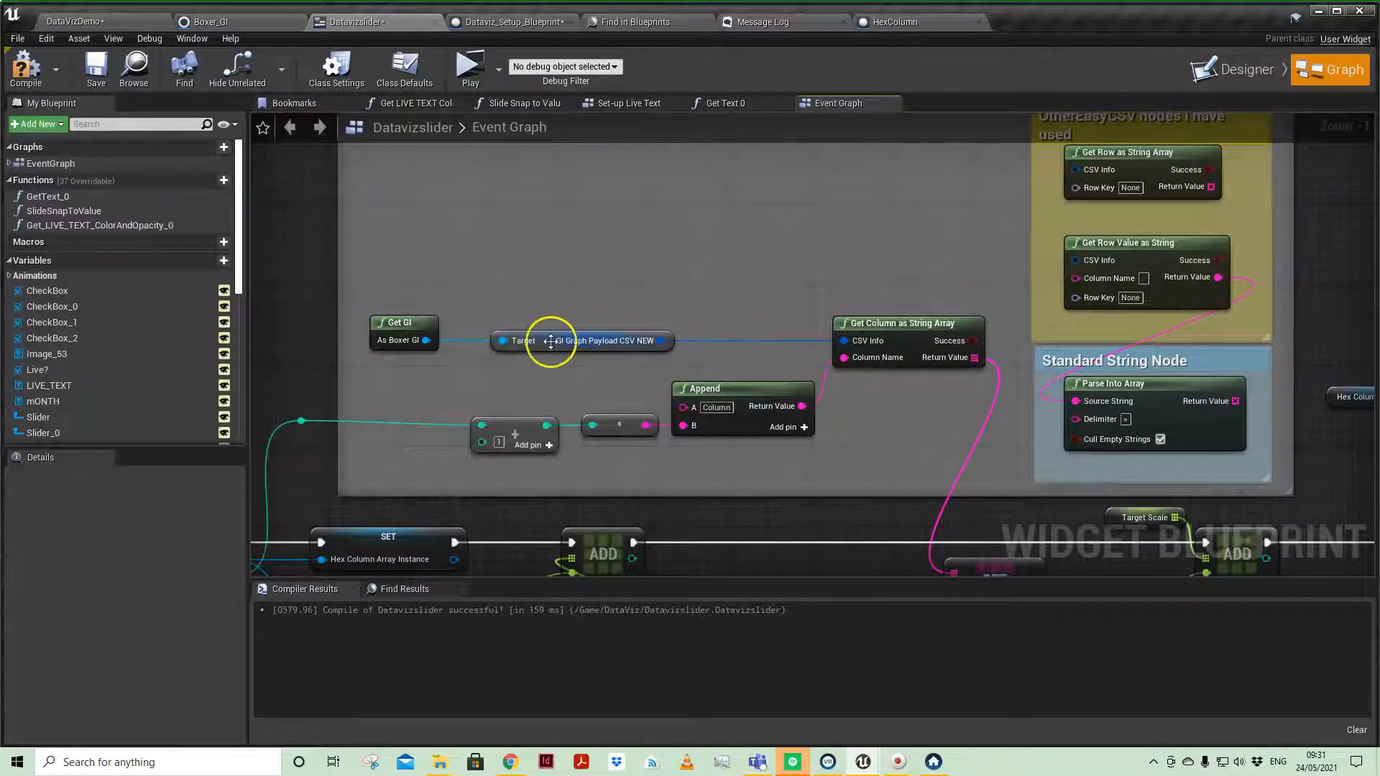
left_click(581, 340)
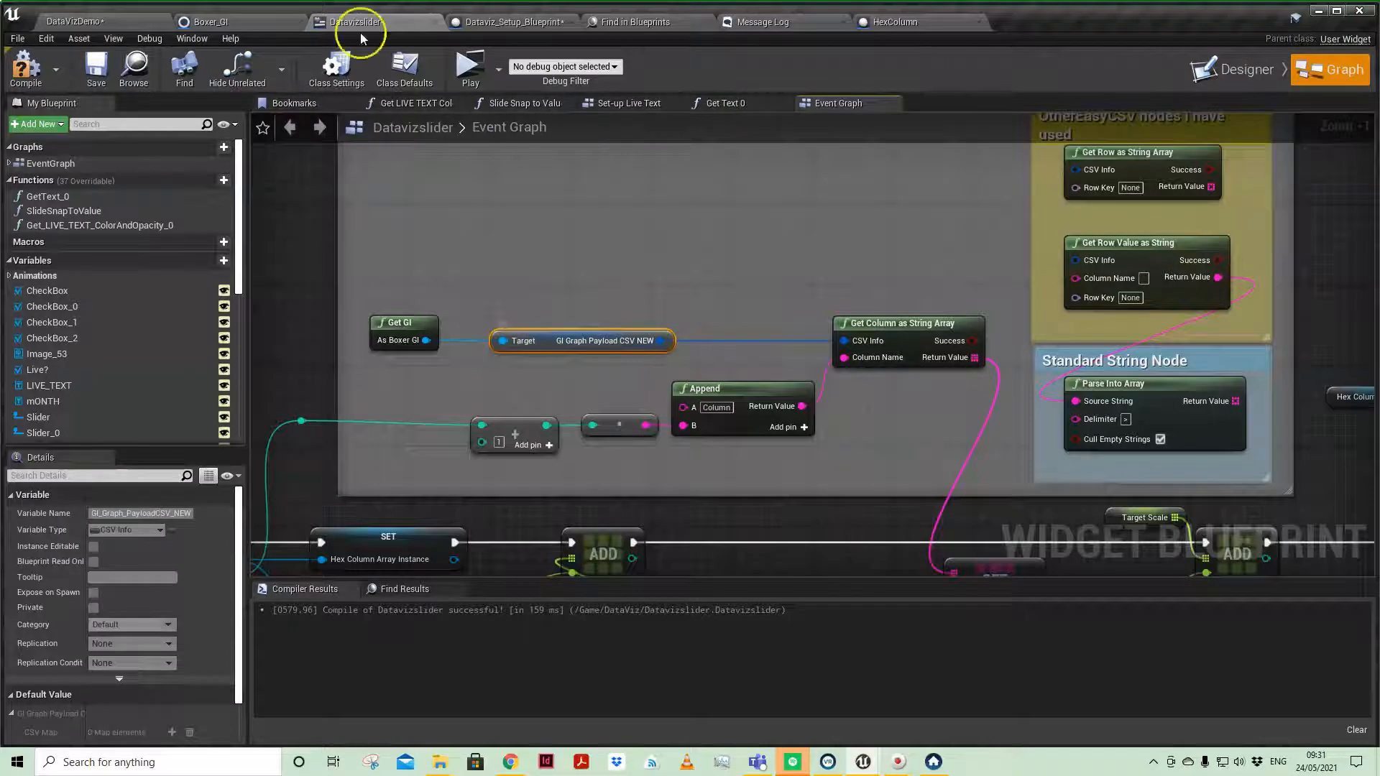
left_click(212, 21)
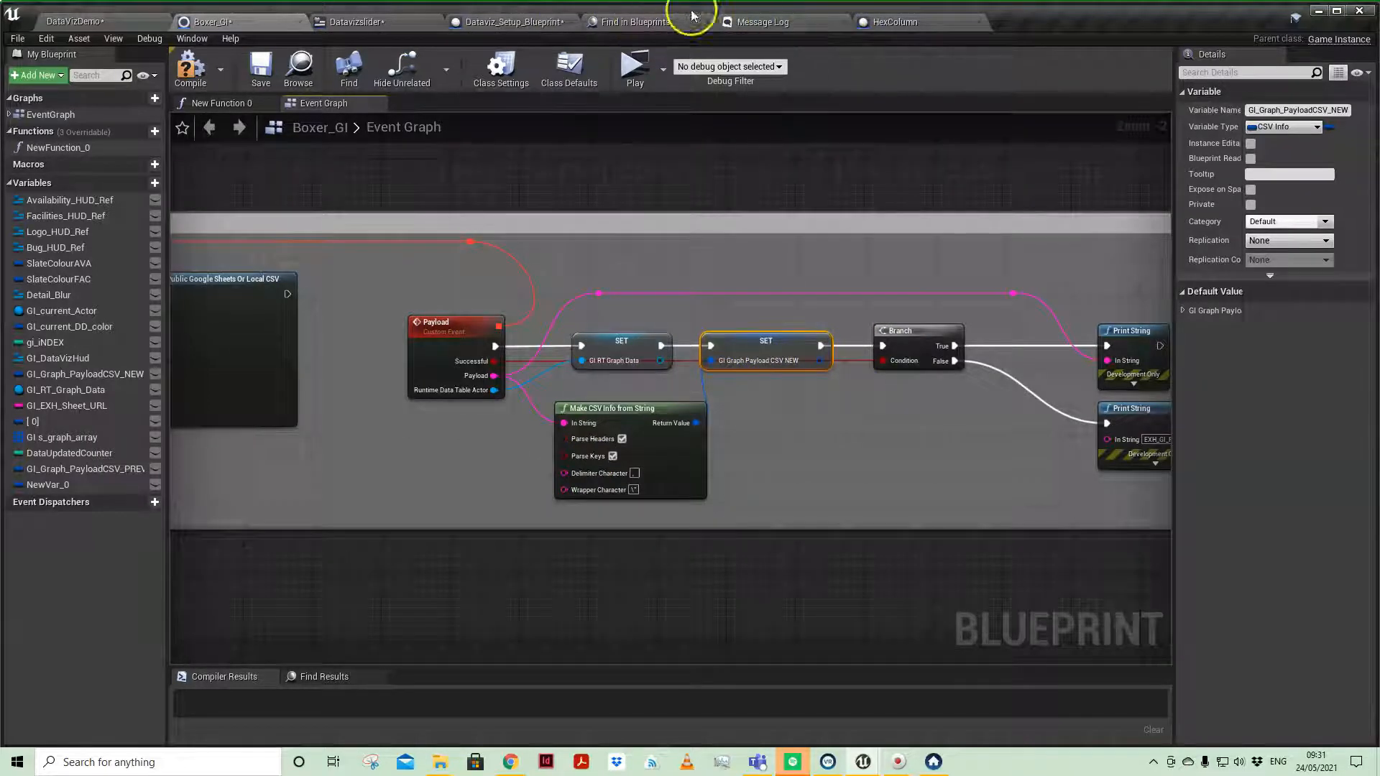
left_click(352, 21)
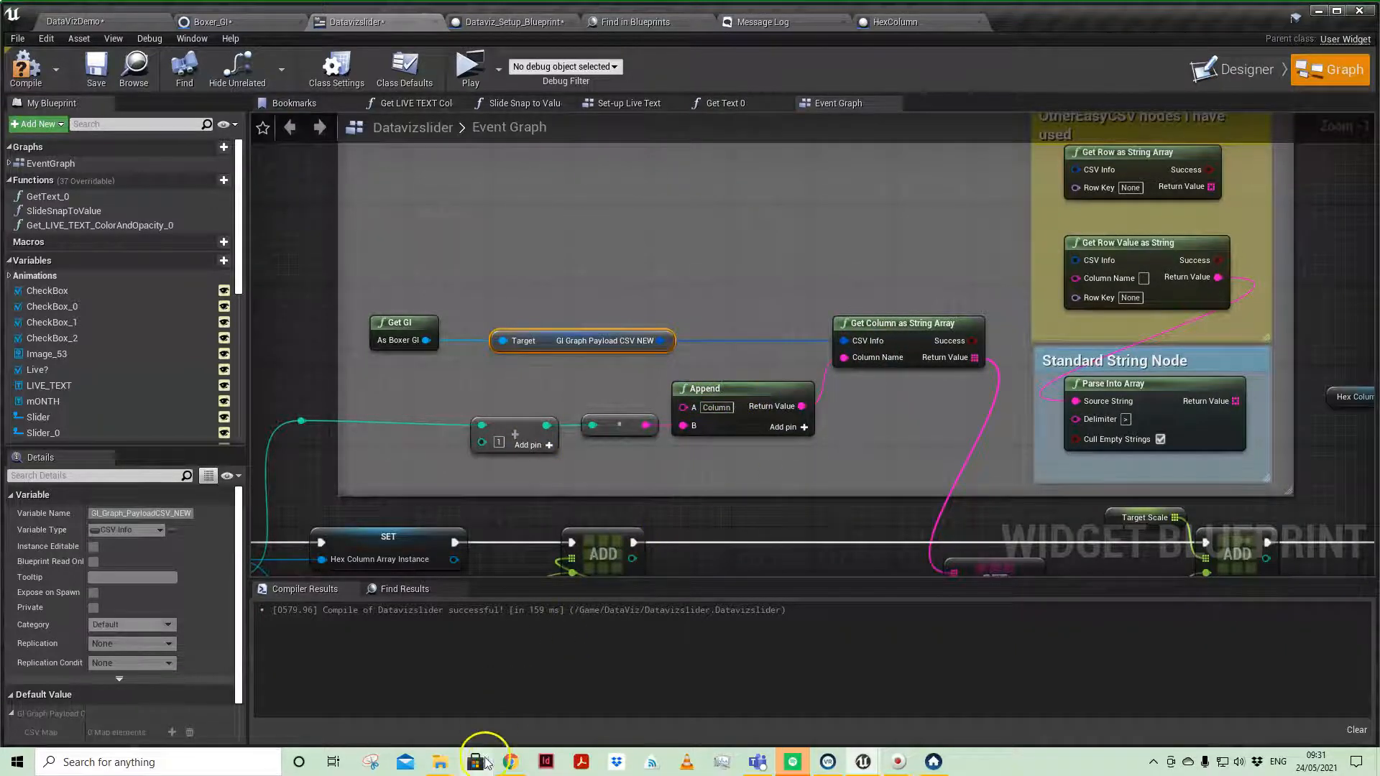
left_click(509, 762)
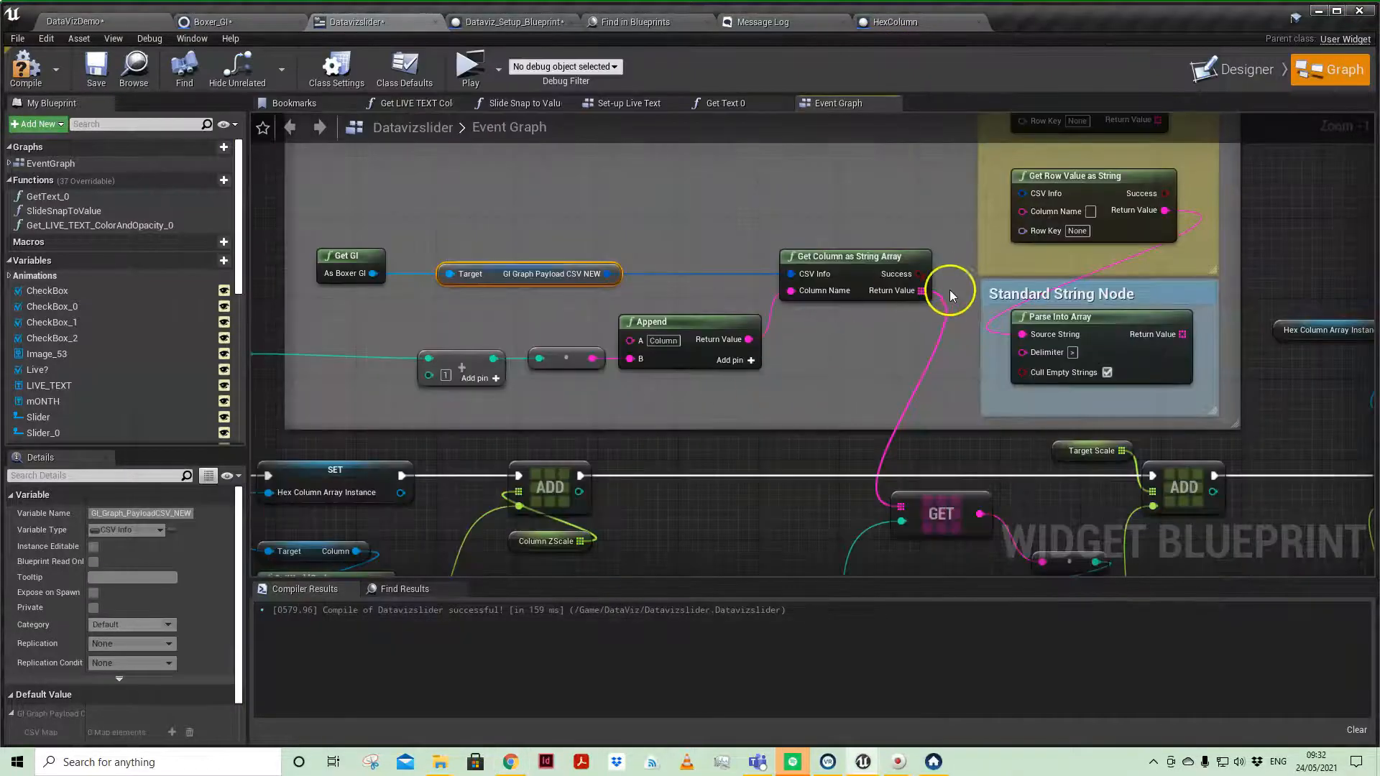
mouse_move(938, 517)
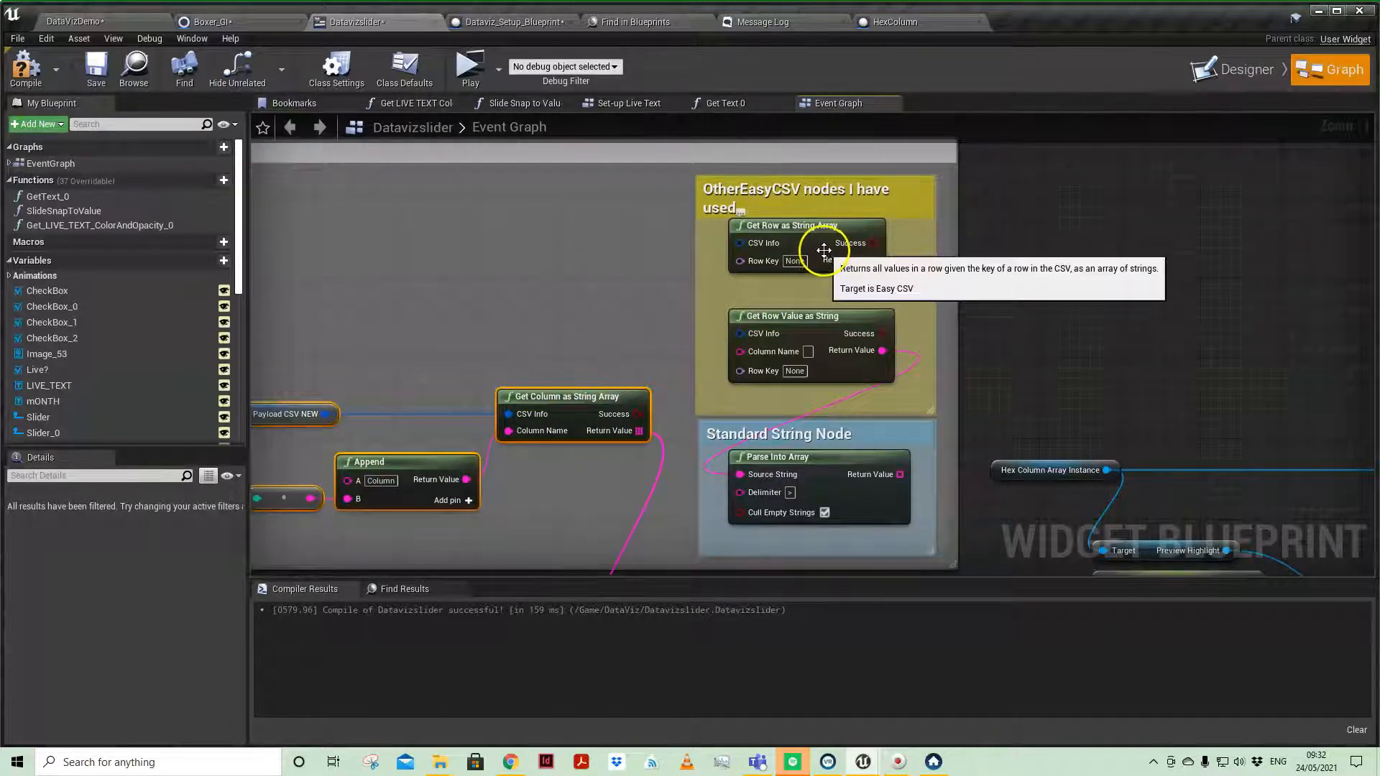
mouse_move(829, 328)
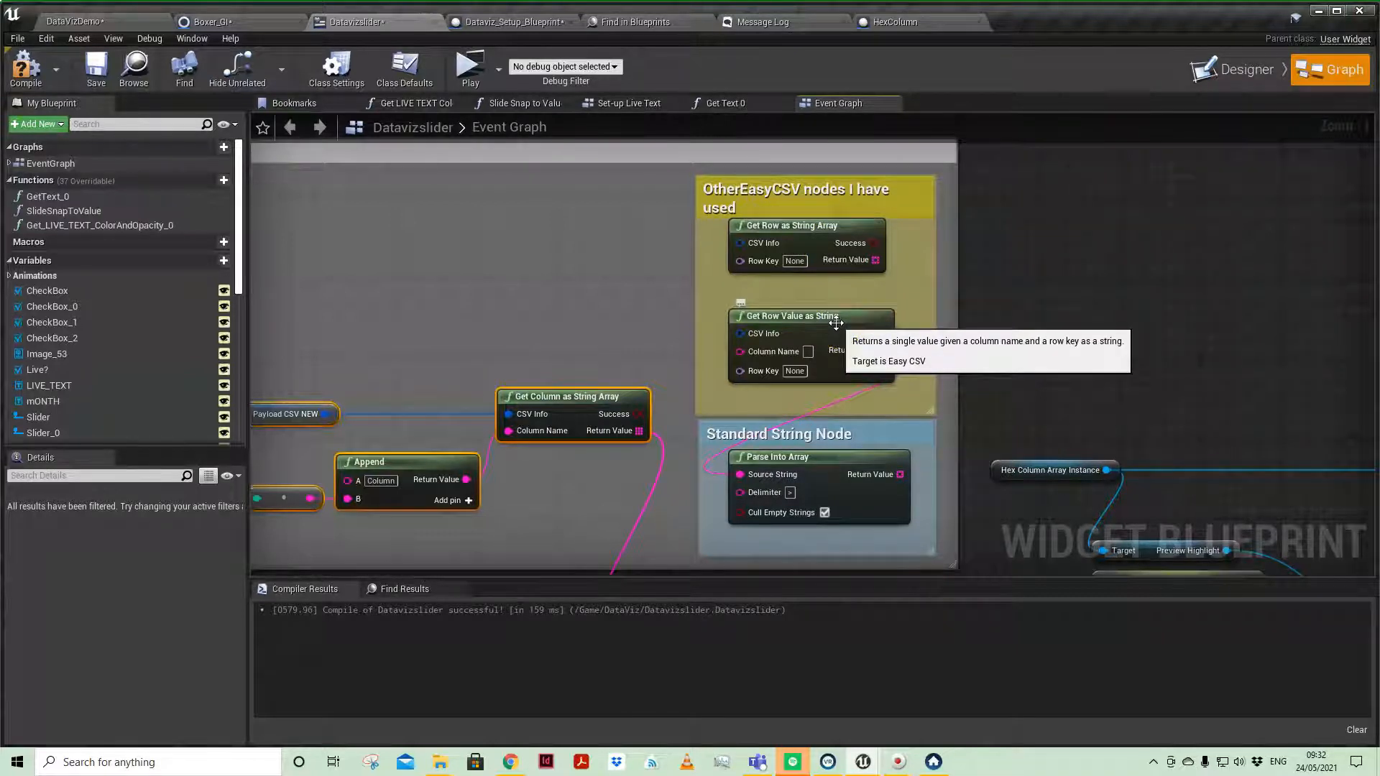
mouse_move(487, 51)
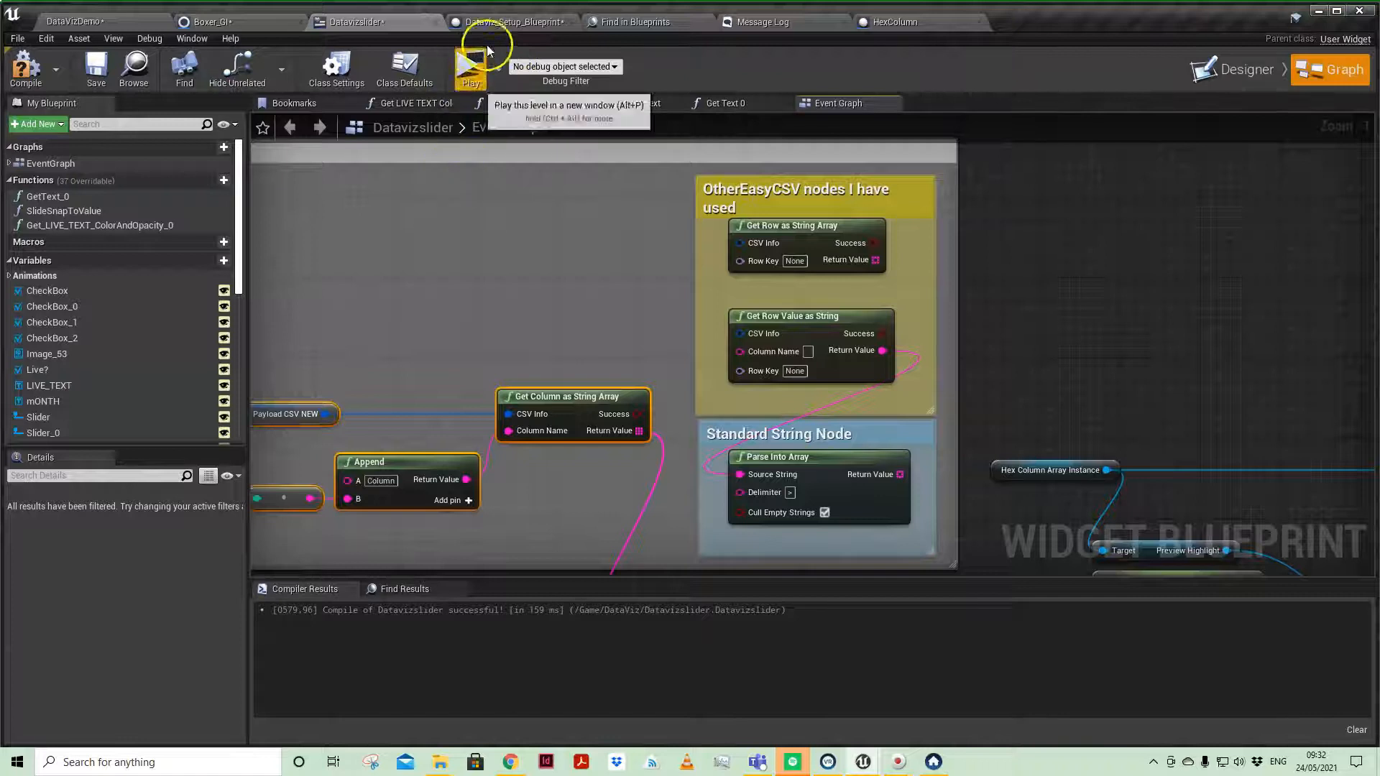
Step: Show the Graph_Googlesheet with its numbered columns and SpawnLoc values over the Datavizslider graph
left_click(511, 21)
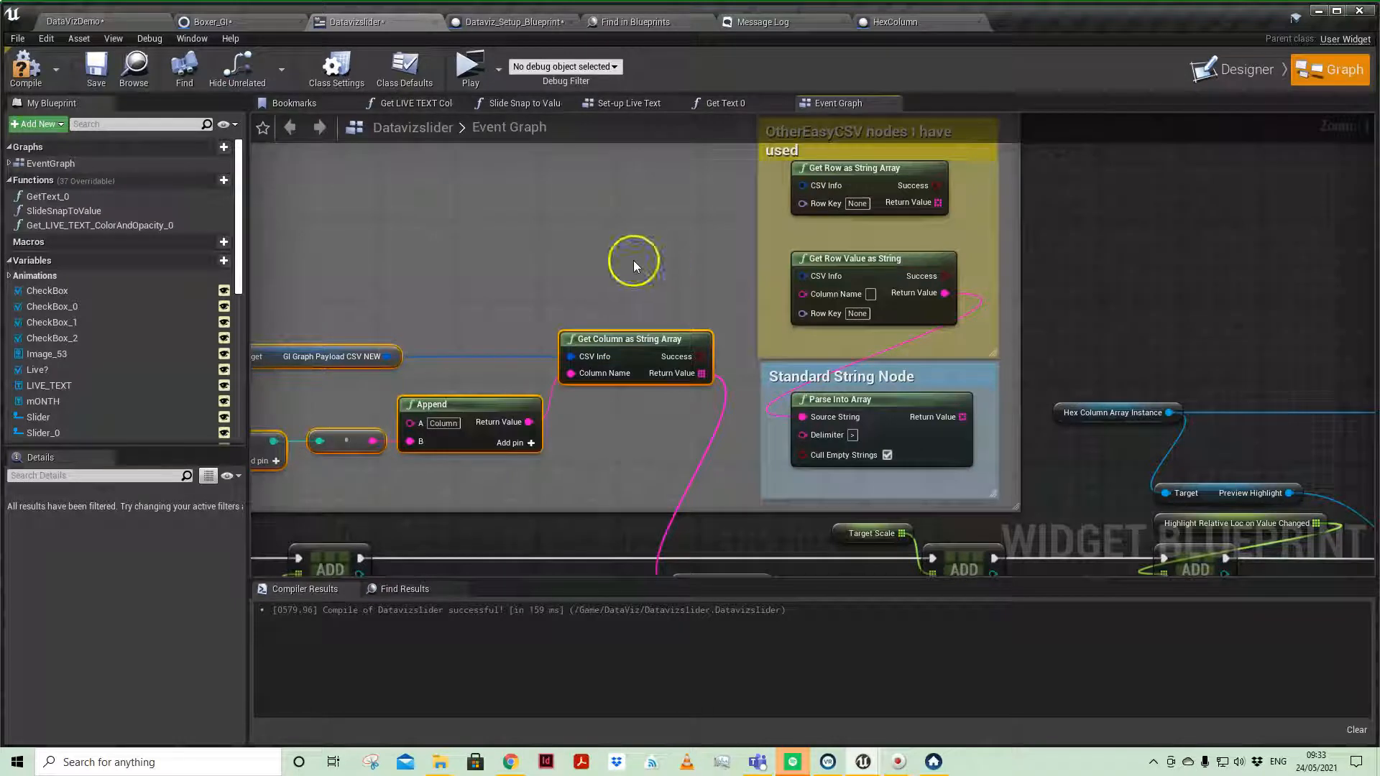
mouse_move(836, 425)
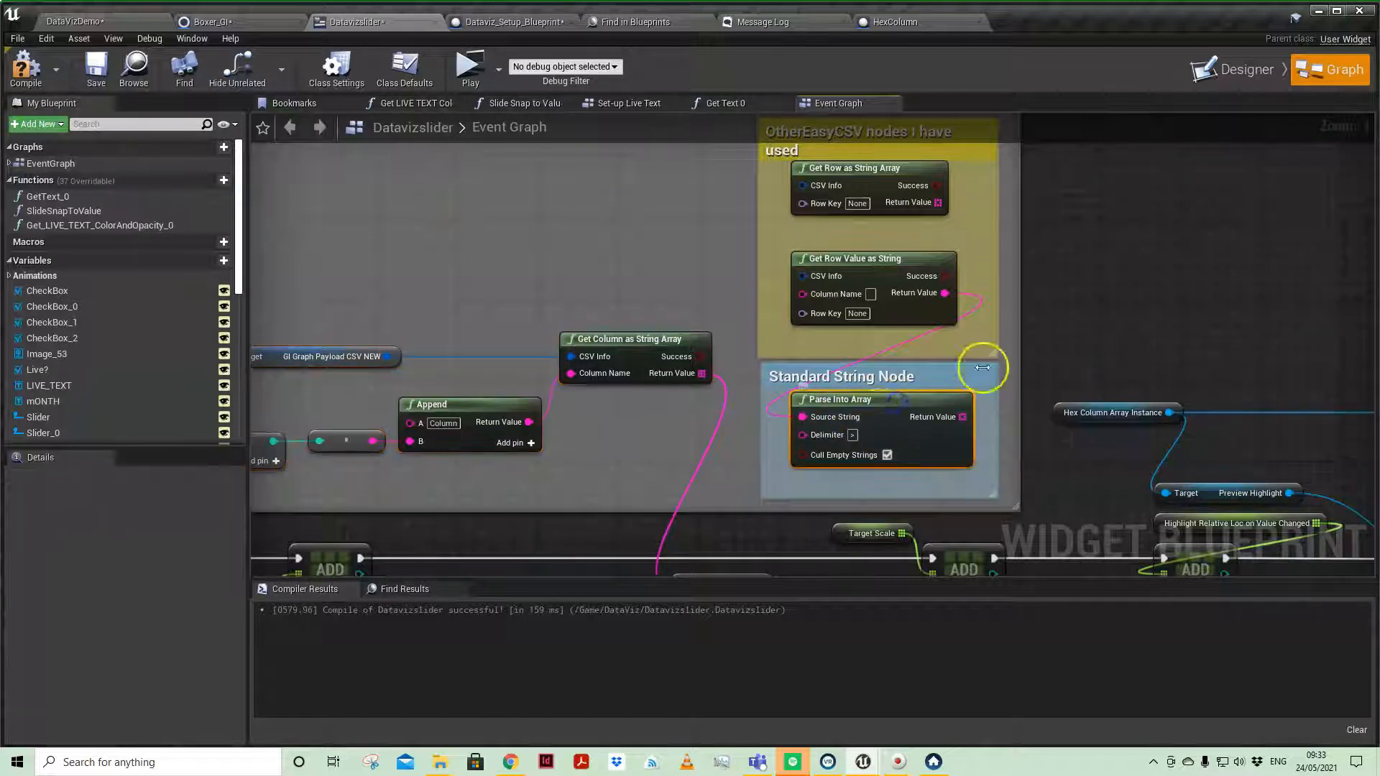
mouse_move(898, 427)
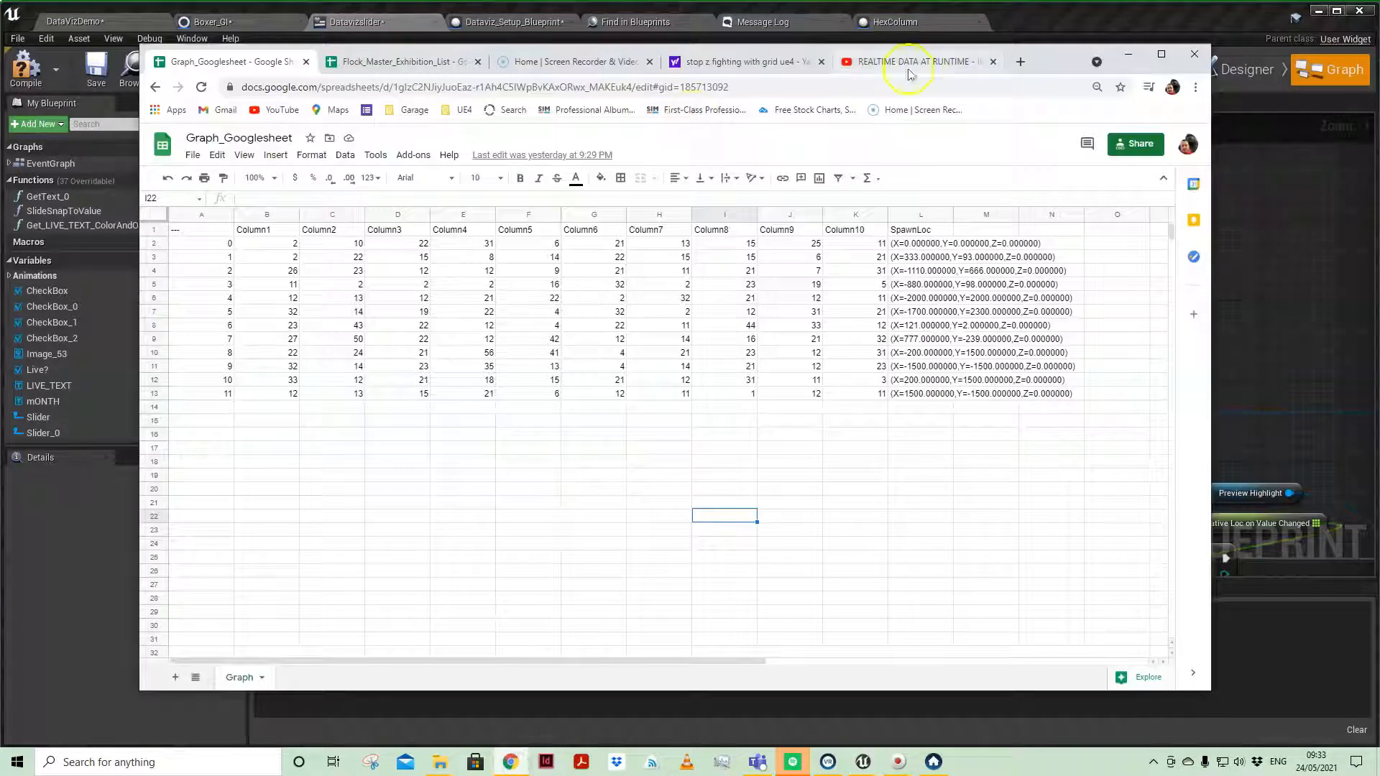
Step: Minimise Chrome and pull a wire from Parse Into Array's Return Value in the Datavizslider graph
left_click(401, 61)
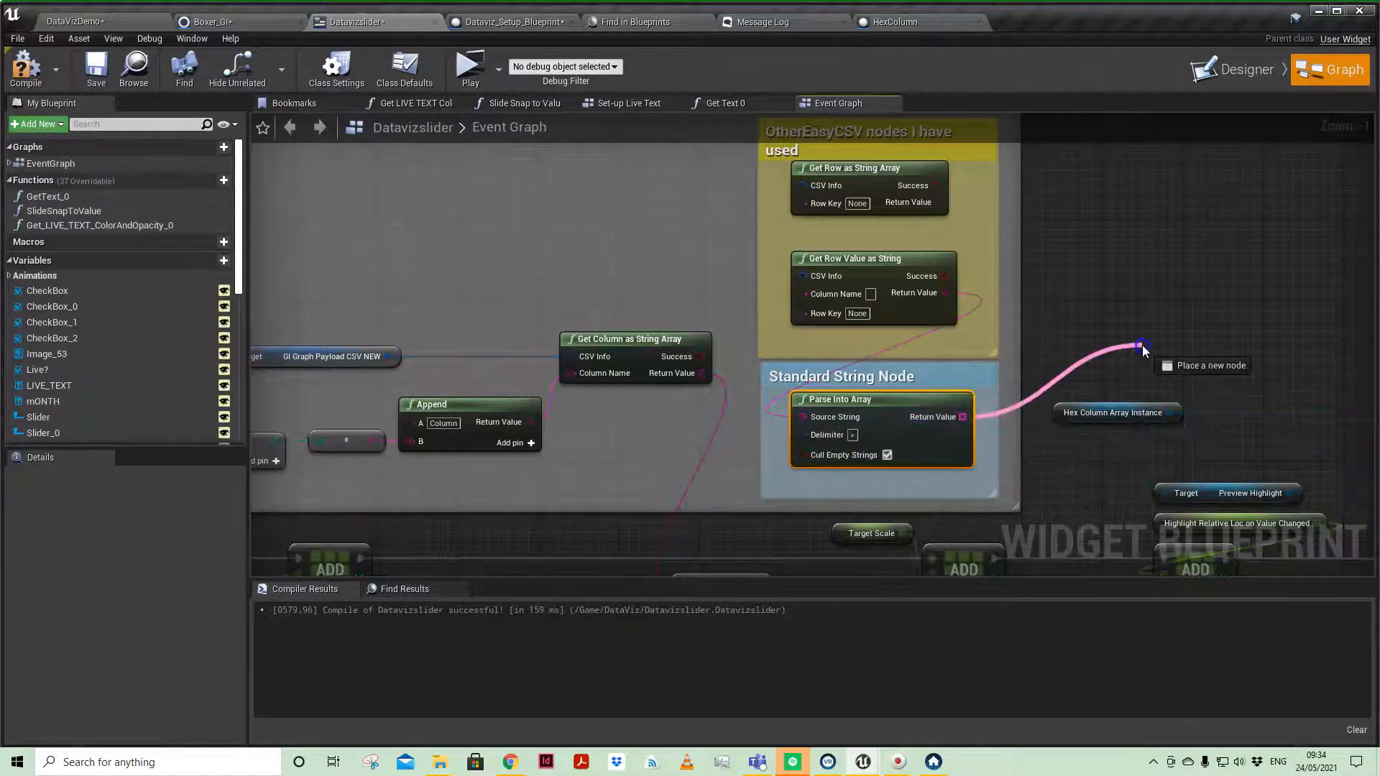
Step: List the new-node actions and expand the Easy CSV categories including its conversion nodes
left_click(1140, 345)
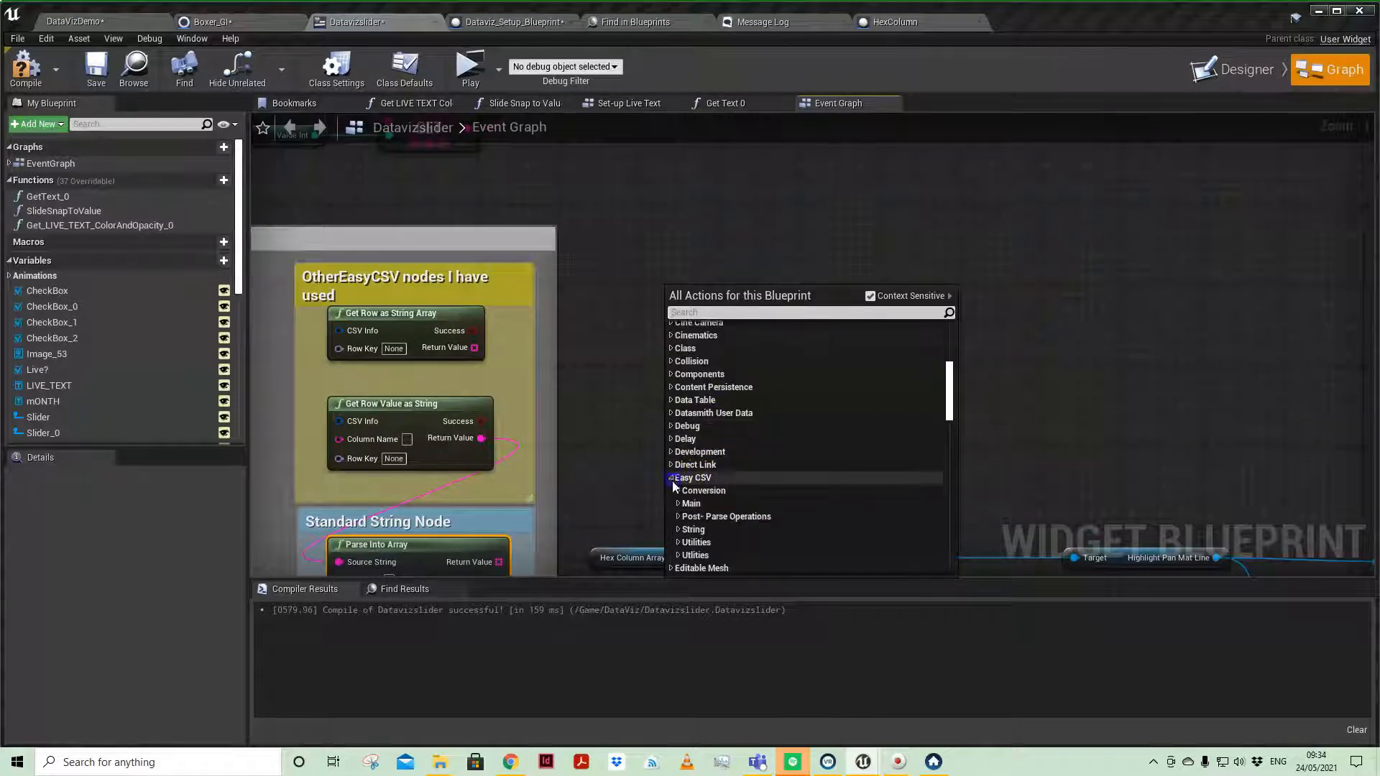
left_click(691, 412)
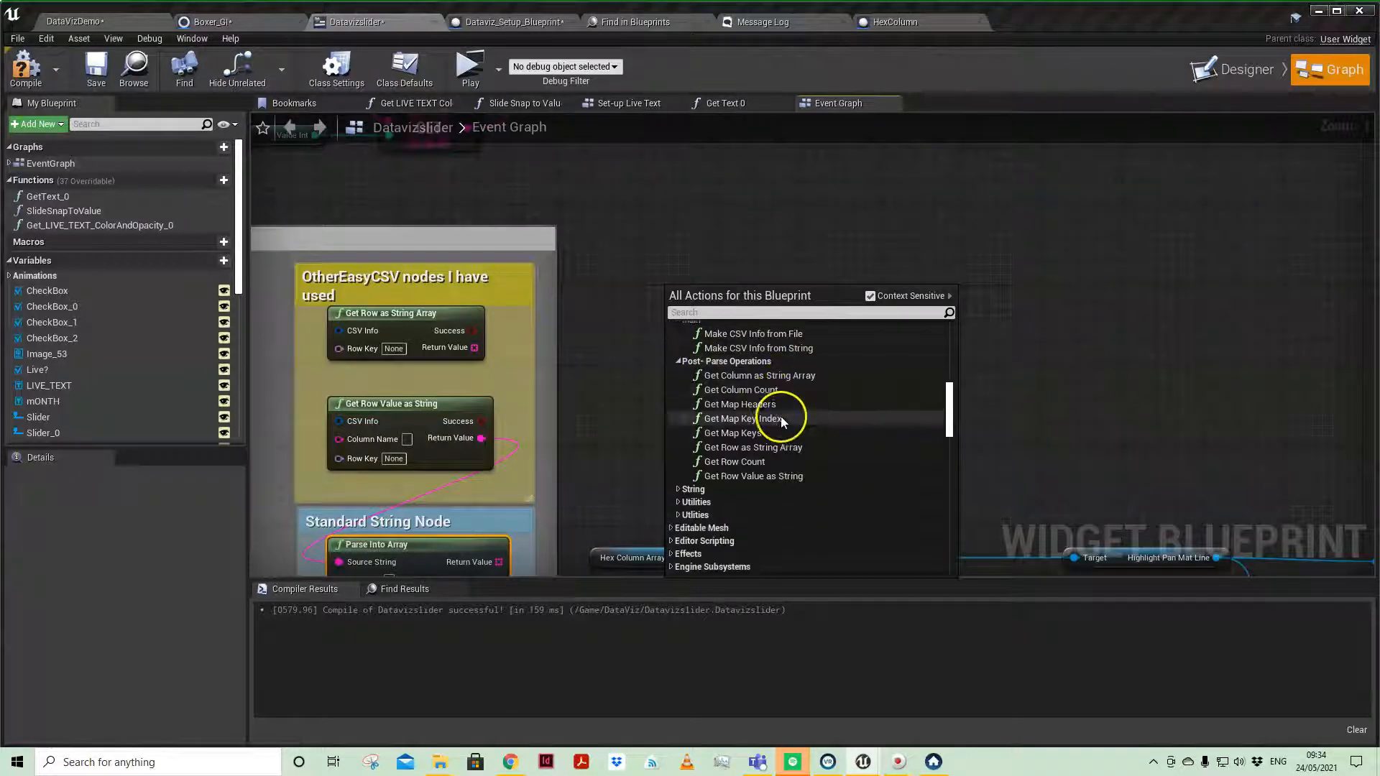
left_click(694, 490)
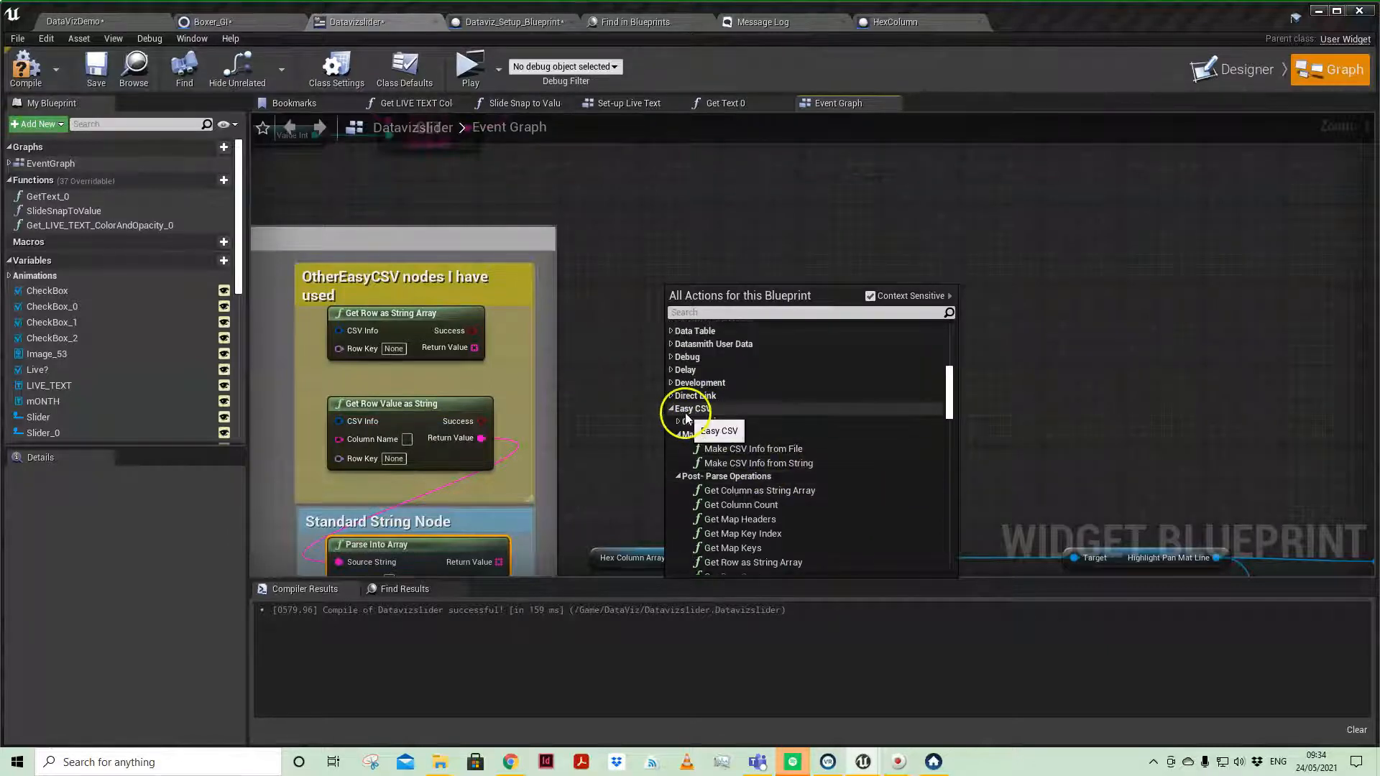
left_click(675, 408)
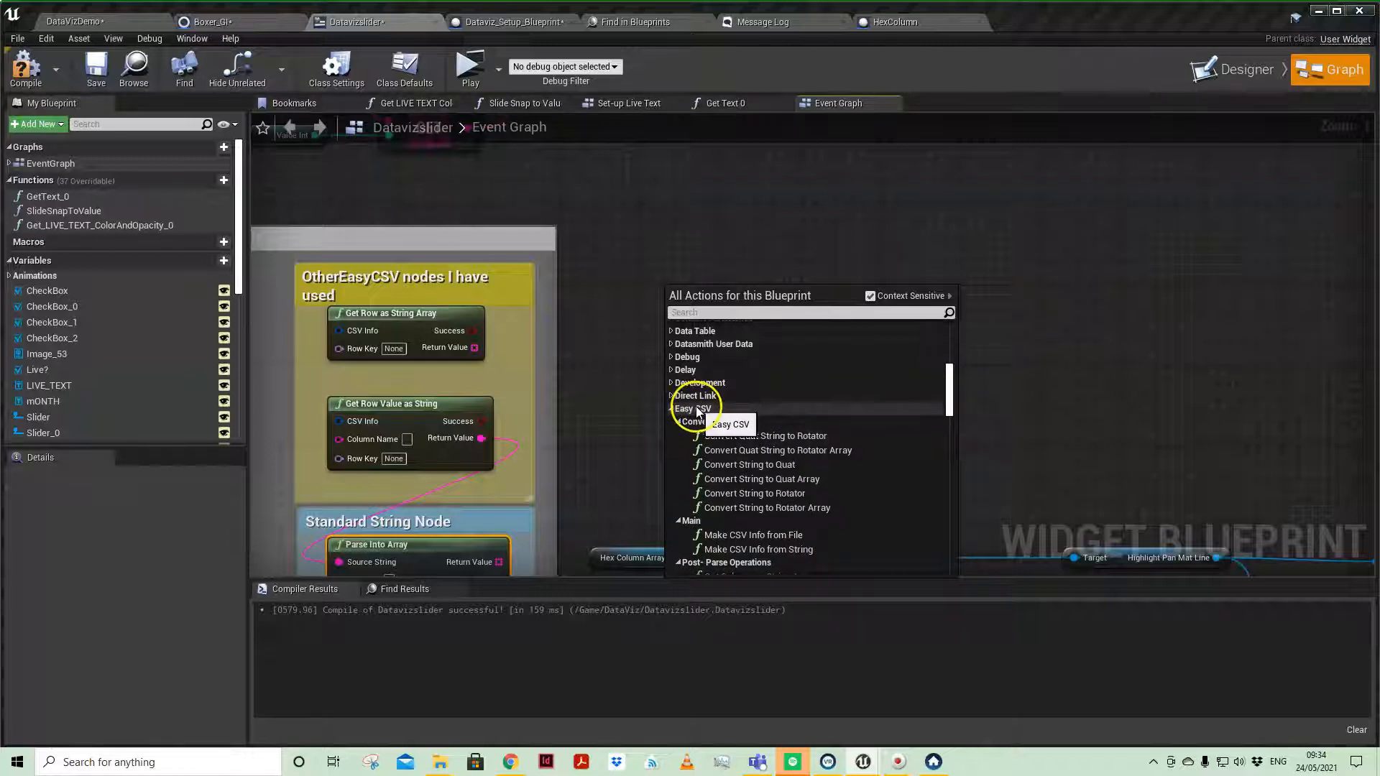
Step: Expand the Runtime Data Table category to list its available functions
scroll("down", 3)
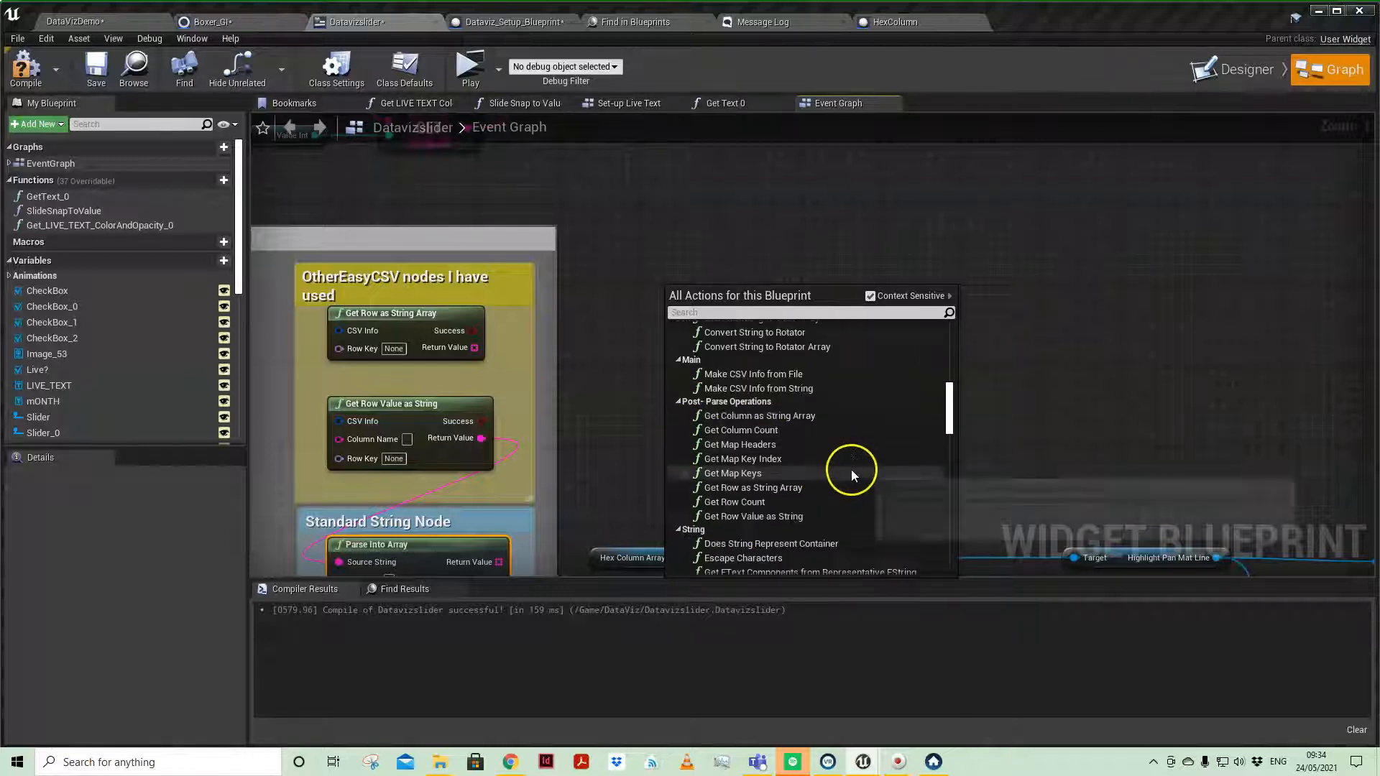
scroll("down", 3)
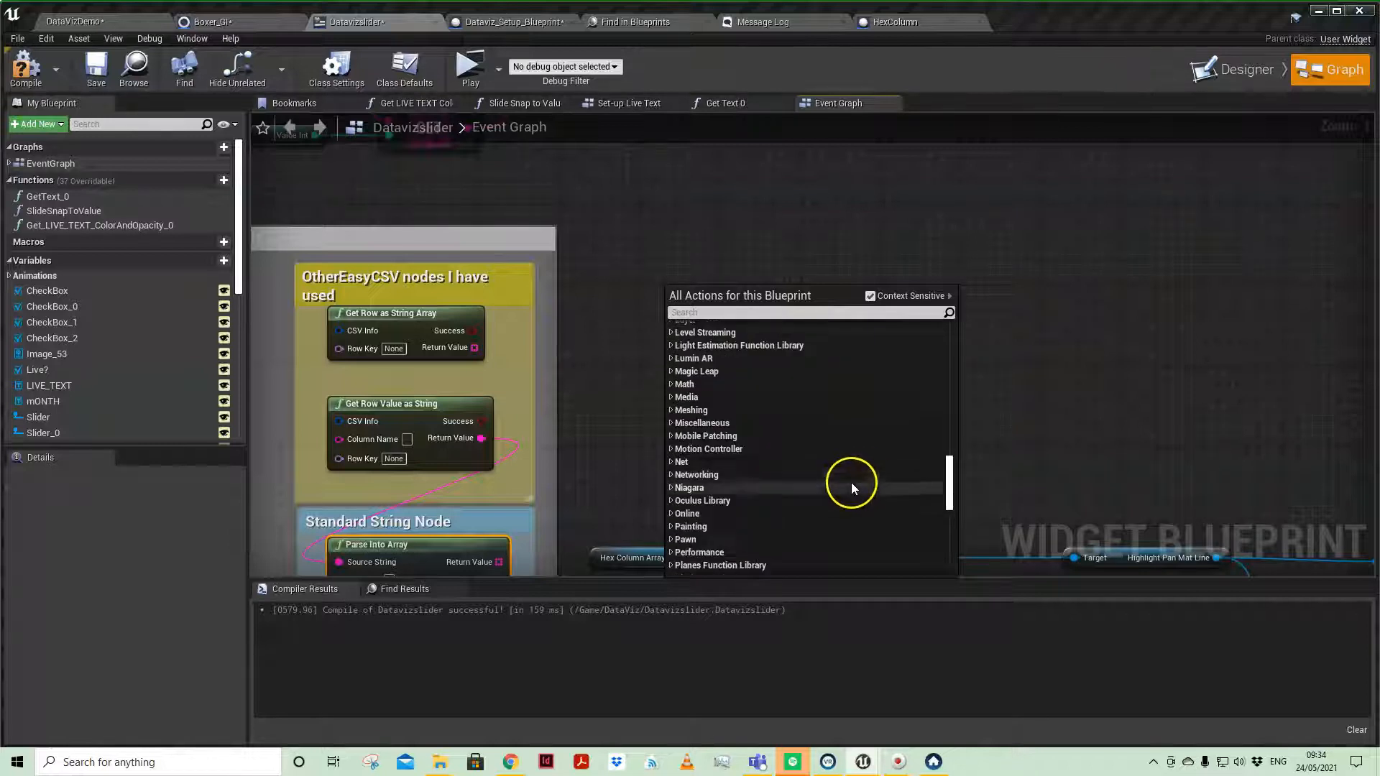
scroll("down", 3)
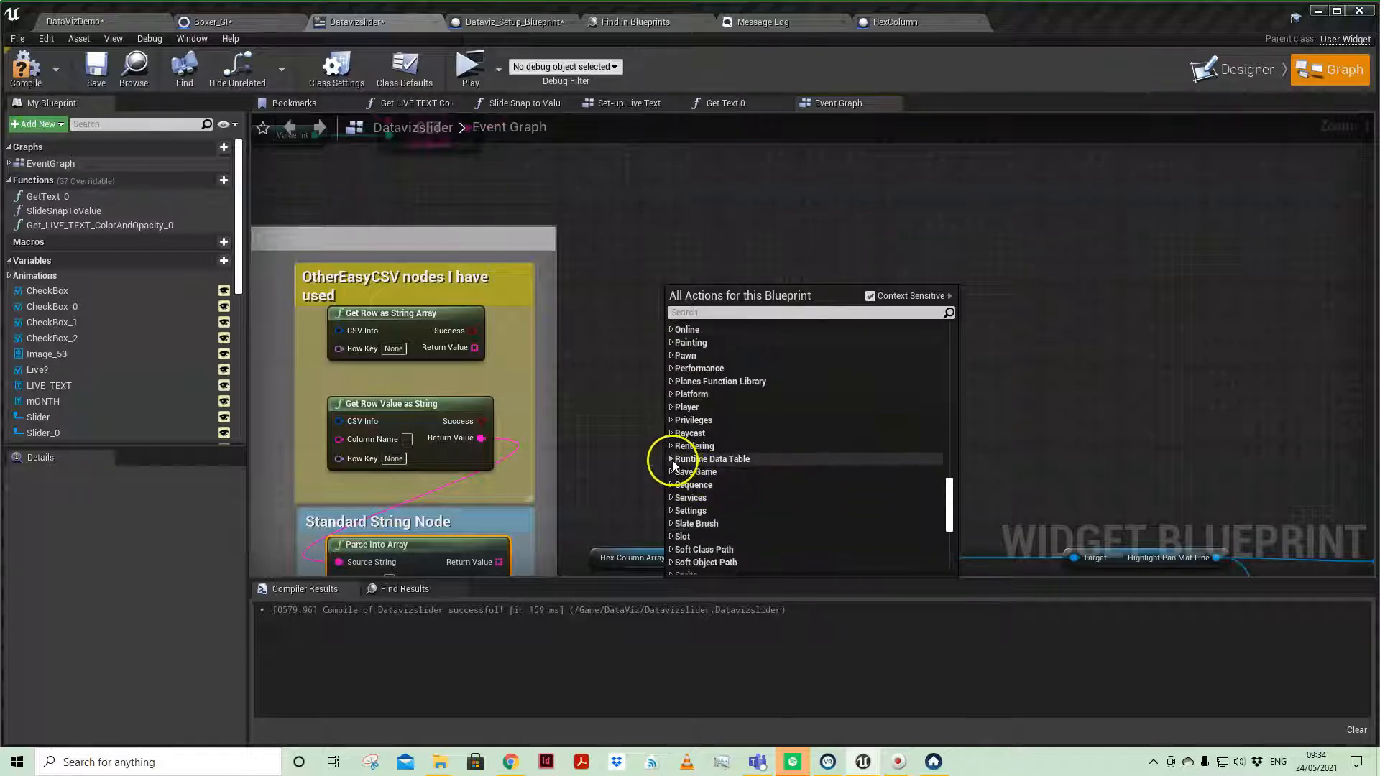
left_click(671, 458)
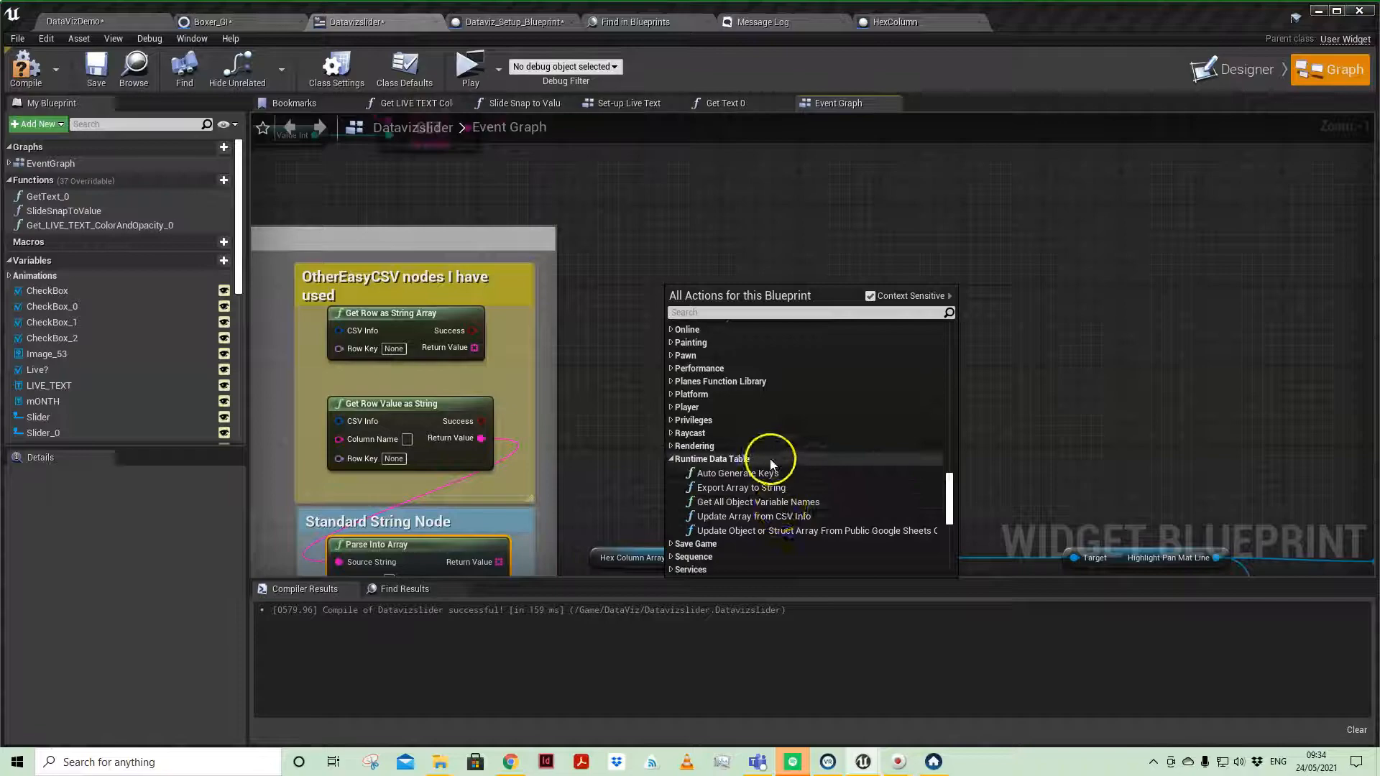